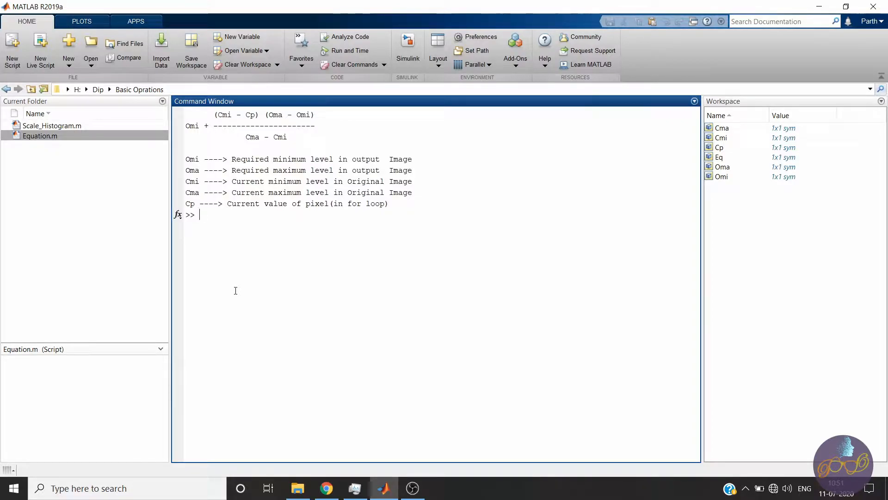
Load pout.tif into A with imread and display it with imshow(A).
{"action": "type", "text": "A ="}
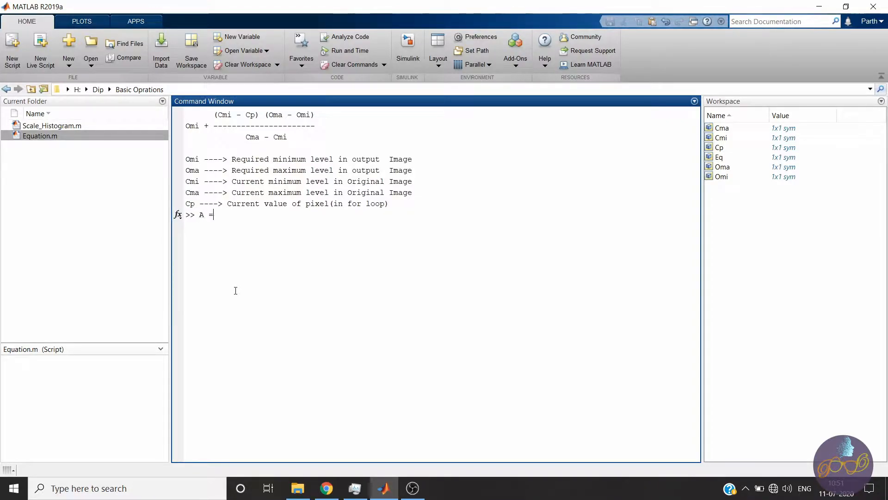
{"action": "type", "text": "imread('pout.tif');"}
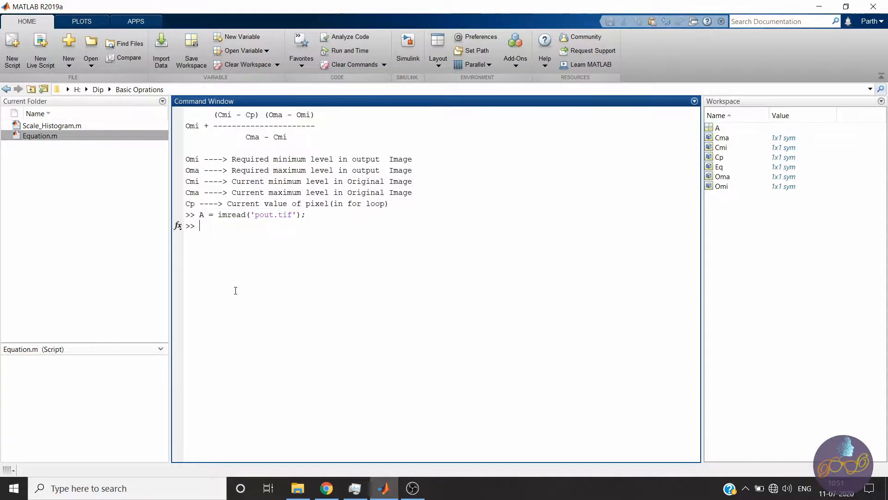
{"action": "type", "text": "imshow"}
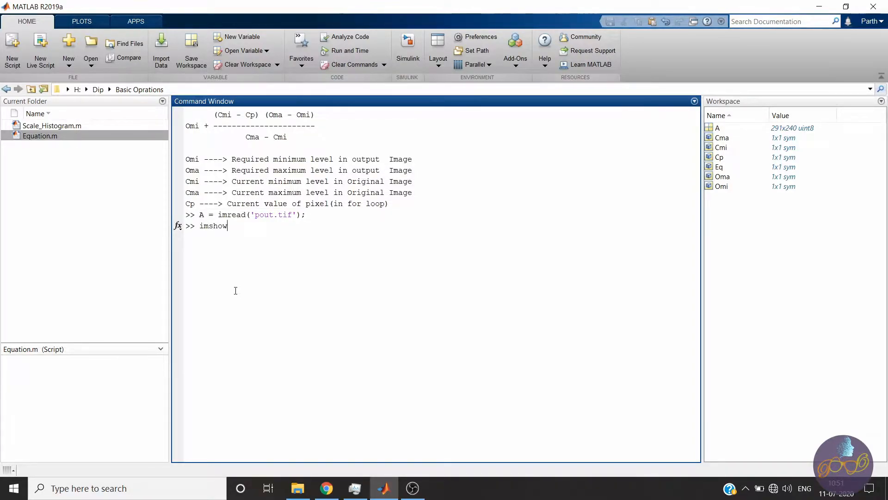
{"action": "type", "text": "(A"}
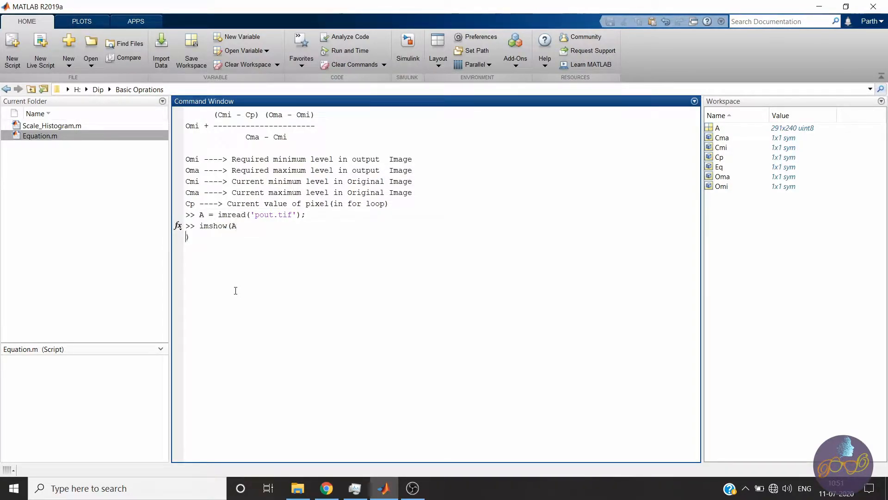
{"action": "key", "text": "enter"}
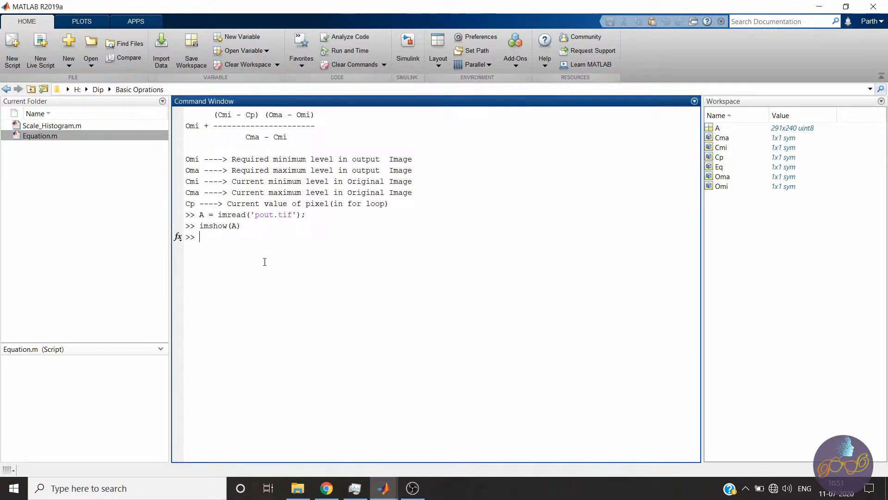
Plot the intensity histogram of A with imhist, clustered between about 75 and 160.
{"action": "type", "text": "imhis"}
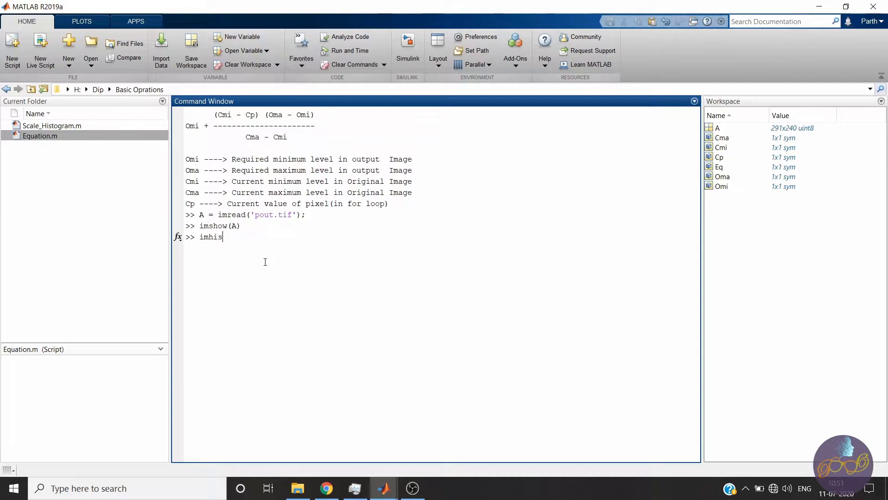
{"action": "type", "text": "t)"}
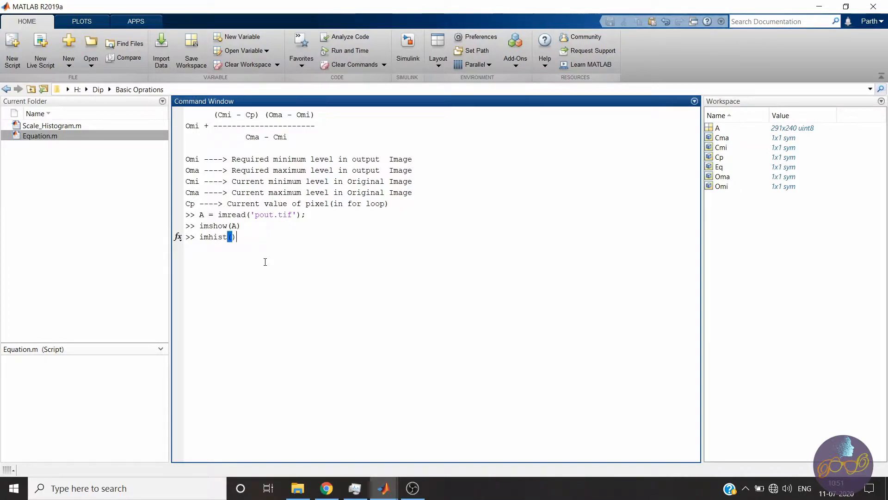
{"action": "key", "text": "enter"}
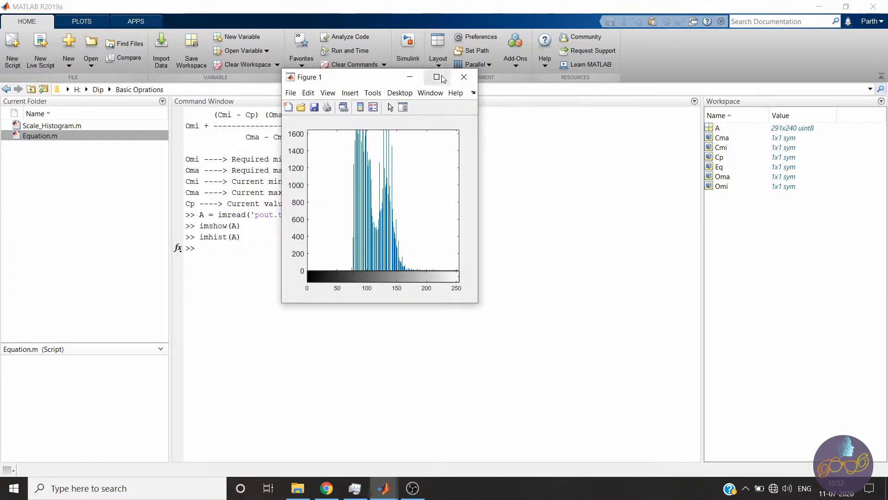
Maximize Figure 1 to inspect the histogram's lowest bar at 75, then close the figure.
{"action": "left_click", "coordinate": [437, 77]}
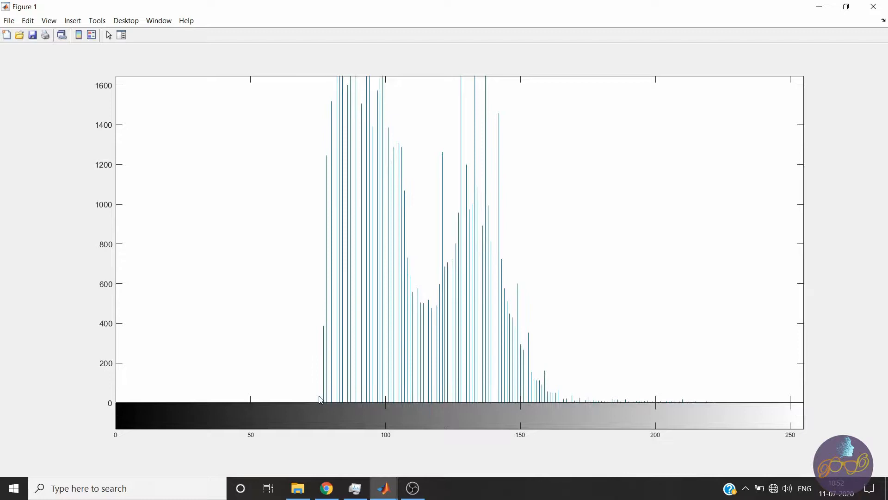
{"action": "mouse_move", "coordinate": [670, 402]}
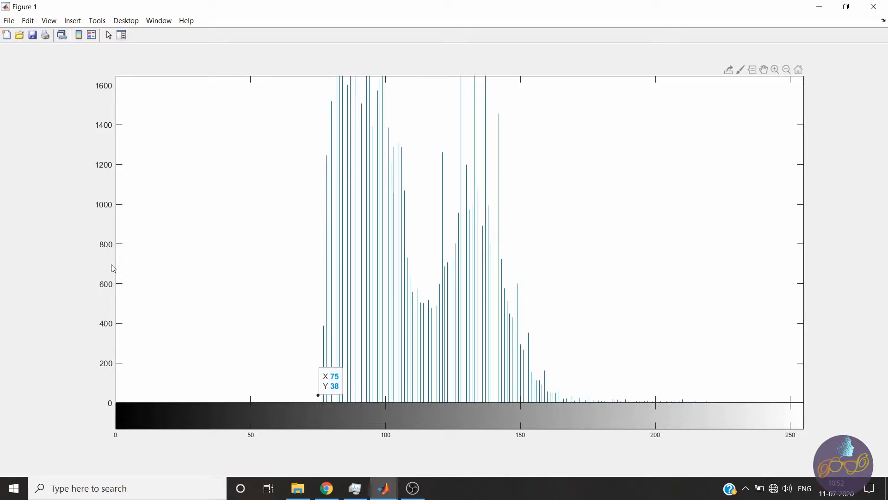
{"action": "mouse_move", "coordinate": [778, 262]}
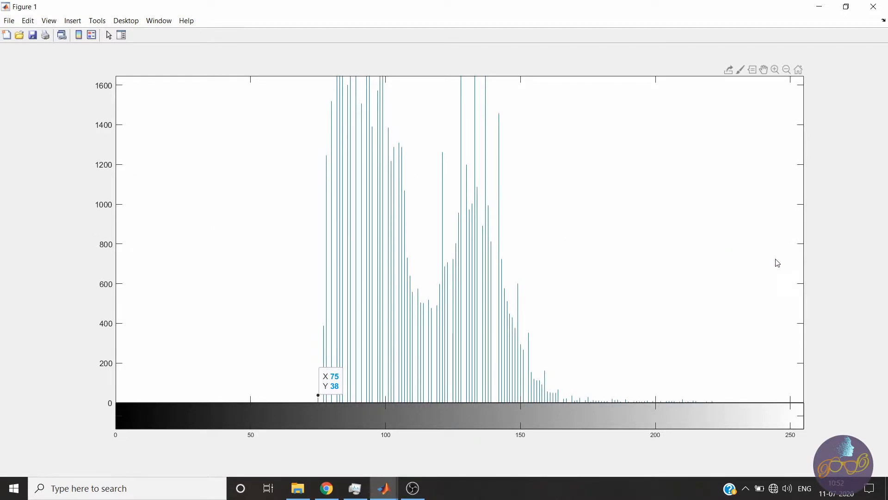
{"action": "mouse_move", "coordinate": [872, 7]}
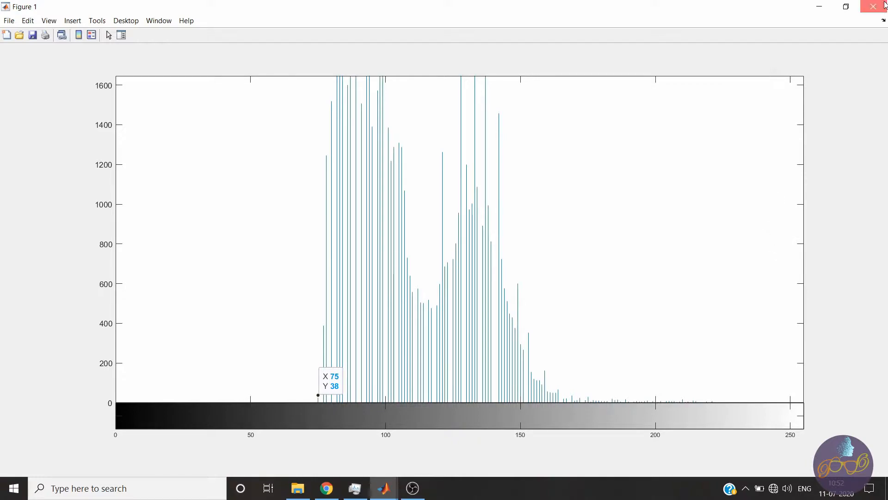
{"action": "left_click", "coordinate": [383, 488]}
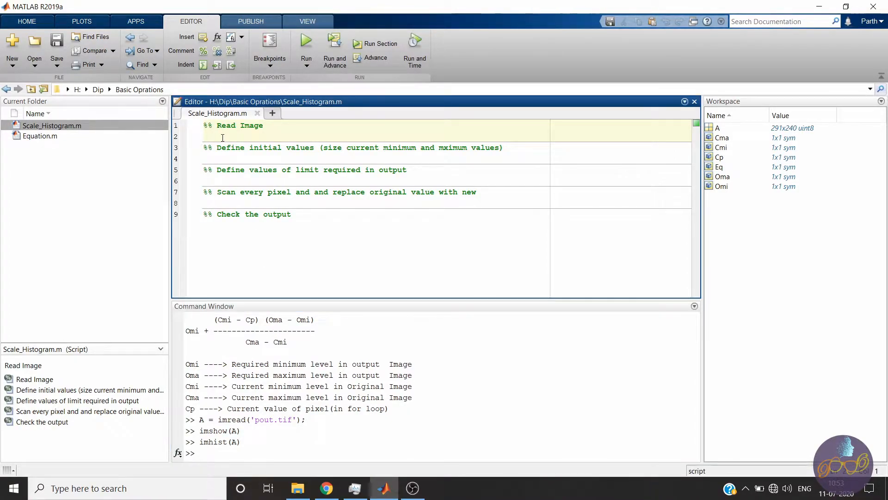
Under the Read Image heading, write A= imread('pout.tif'); and save the script.
{"action": "type", "text": "A= imre"}
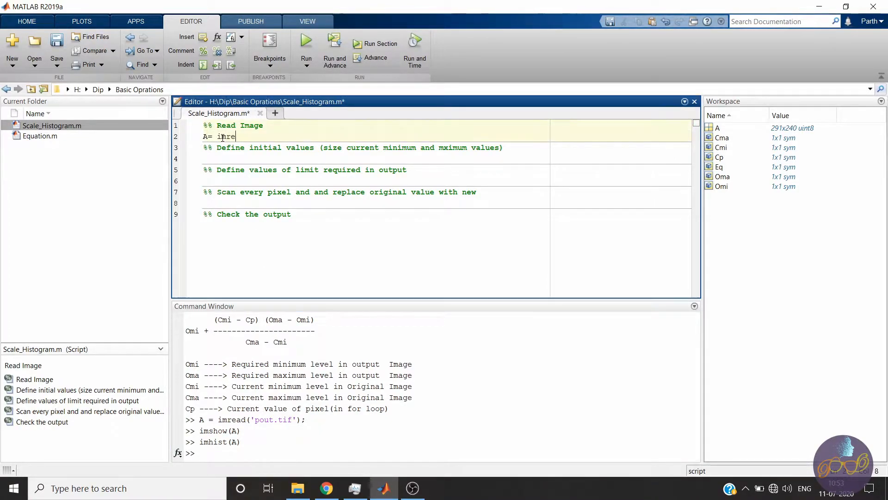
{"action": "type", "text": "ad();"}
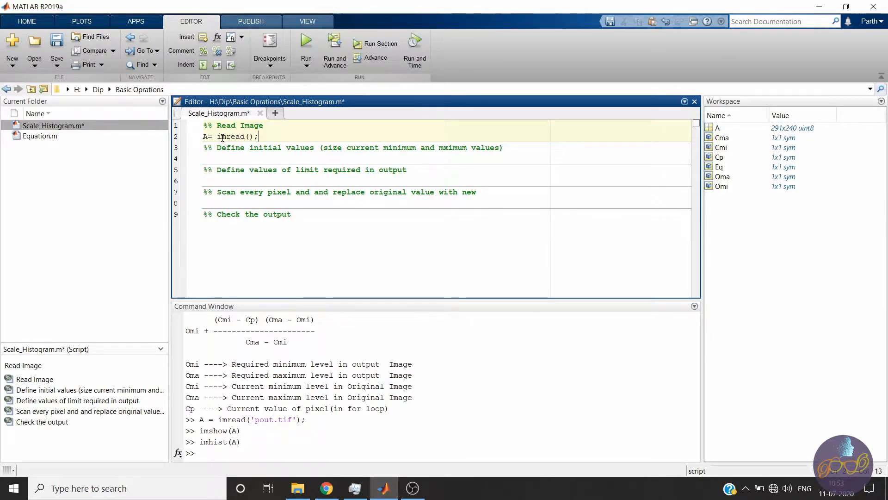
{"action": "type", "text": "''"}
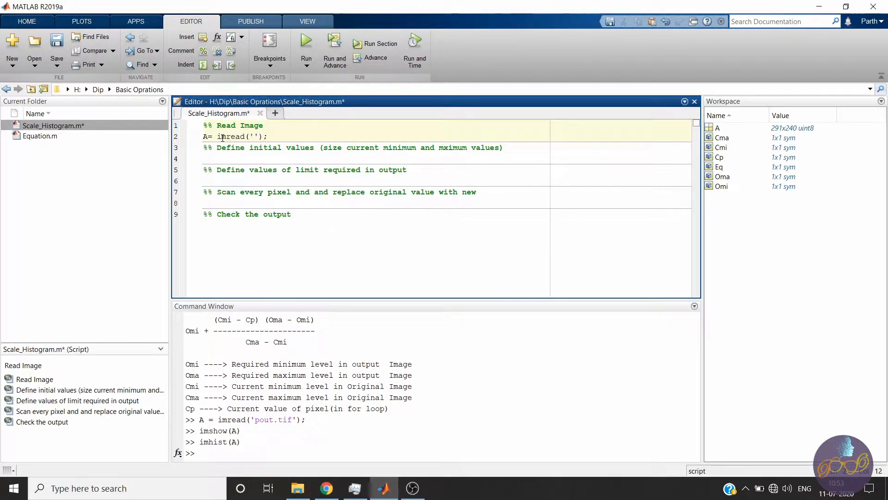
{"action": "type", "text": "pout,t"}
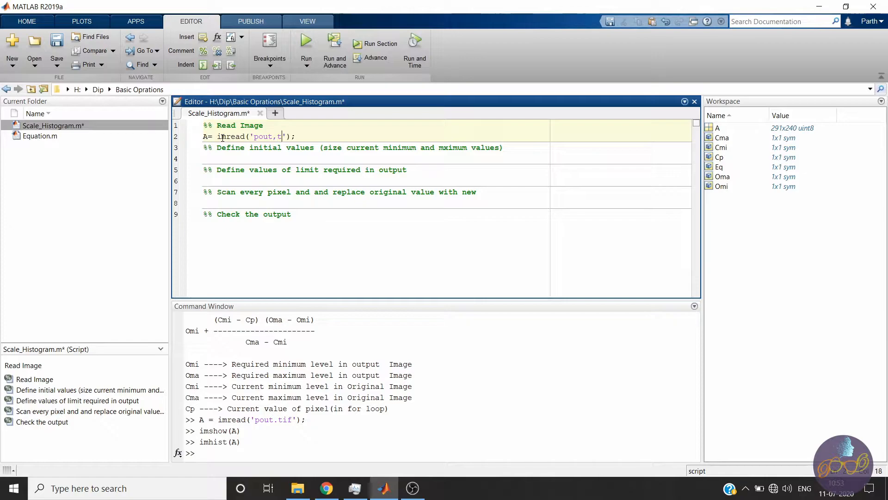
{"action": "type", "text": "if"}
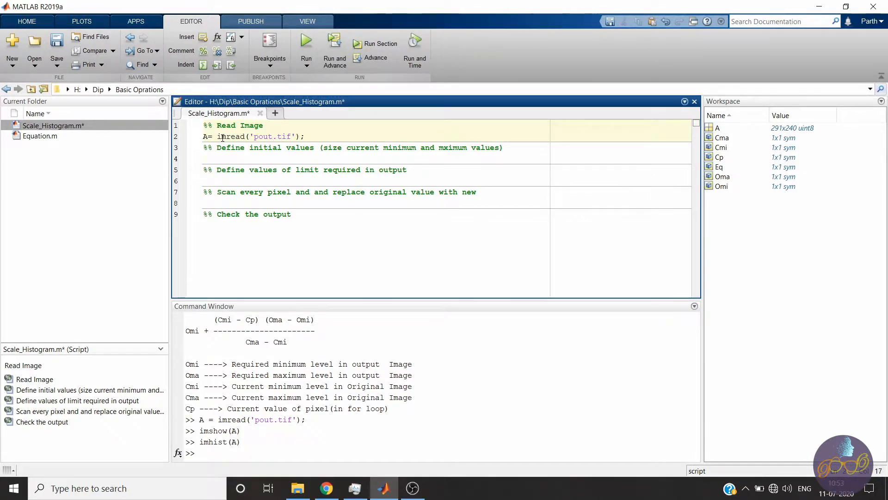
Move to the line under the initial values heading and pick the Cmi name from the notes.
{"action": "left_click", "coordinate": [340, 148]}
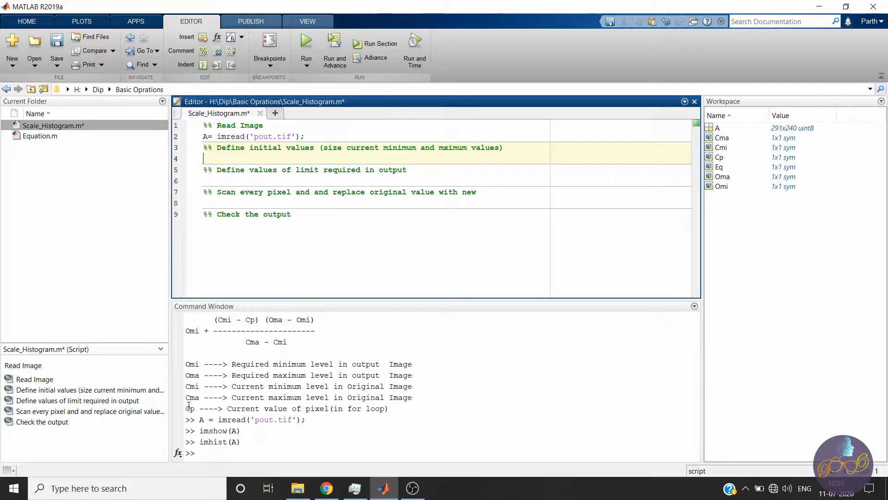
{"action": "double_click", "coordinate": [194, 397]}
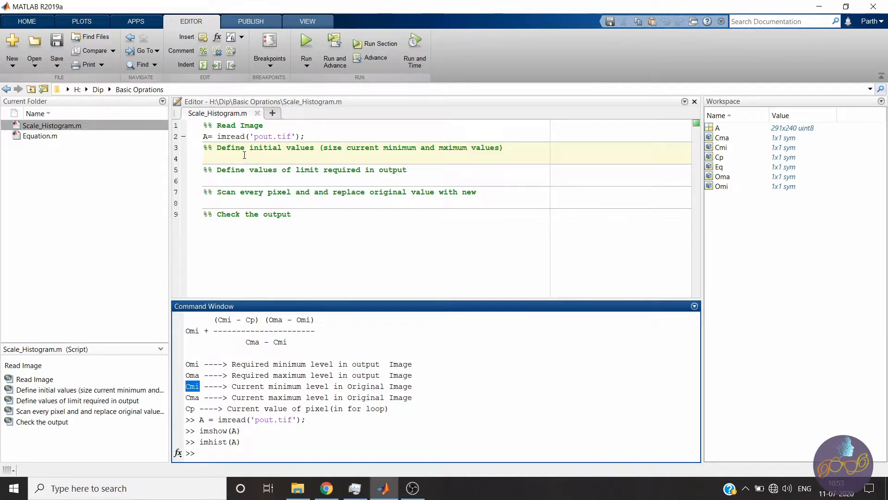
Write Cmi = min(A(:)); and Cma = max(A(:)); under the initial values heading.
{"action": "type", "text": "C"}
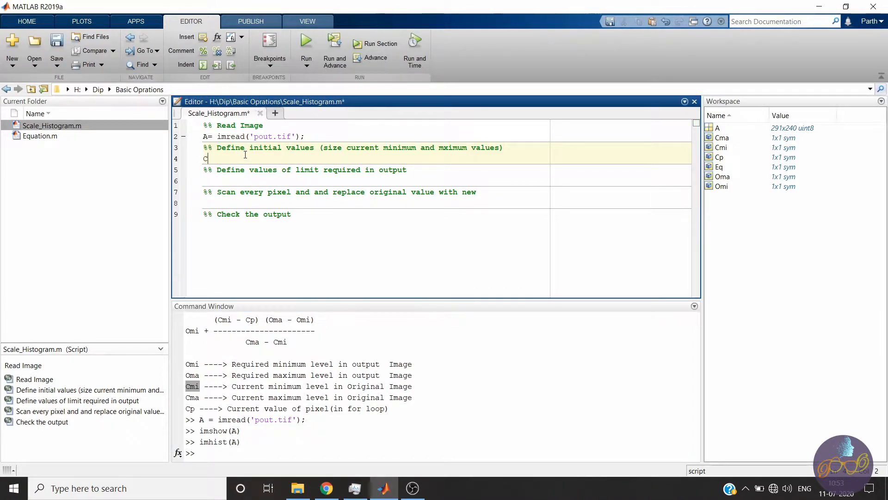
{"action": "type", "text": "mi ="}
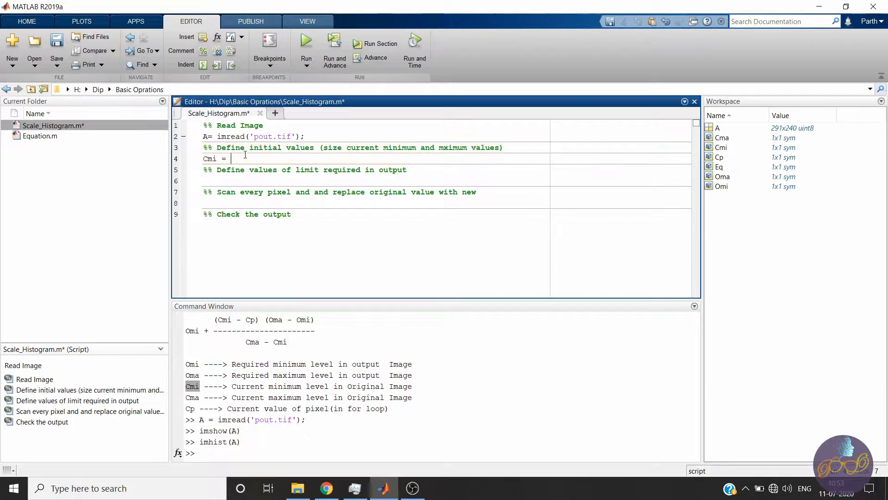
{"action": "type", "text": "min("}
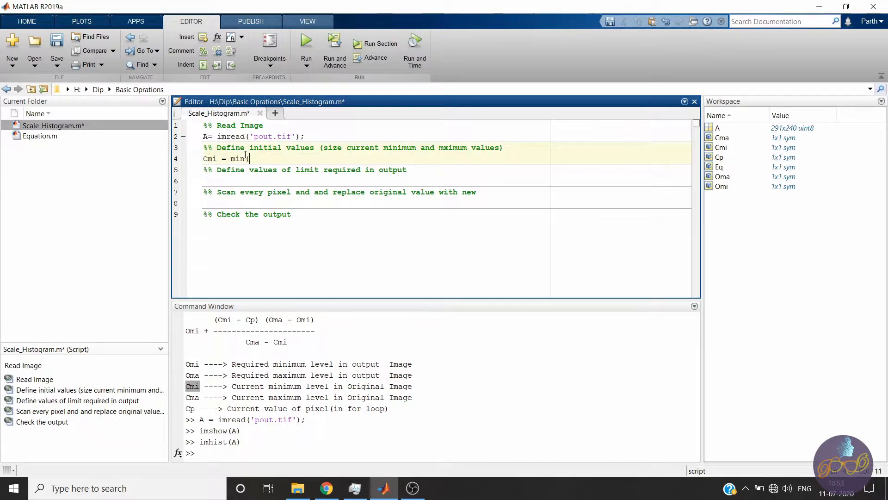
{"action": "type", "text": "A("}
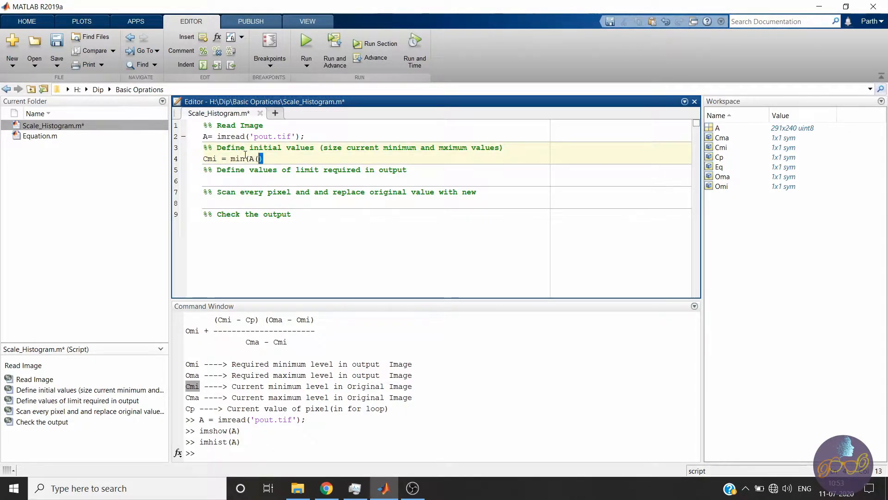
{"action": "type", "text": ":));"}
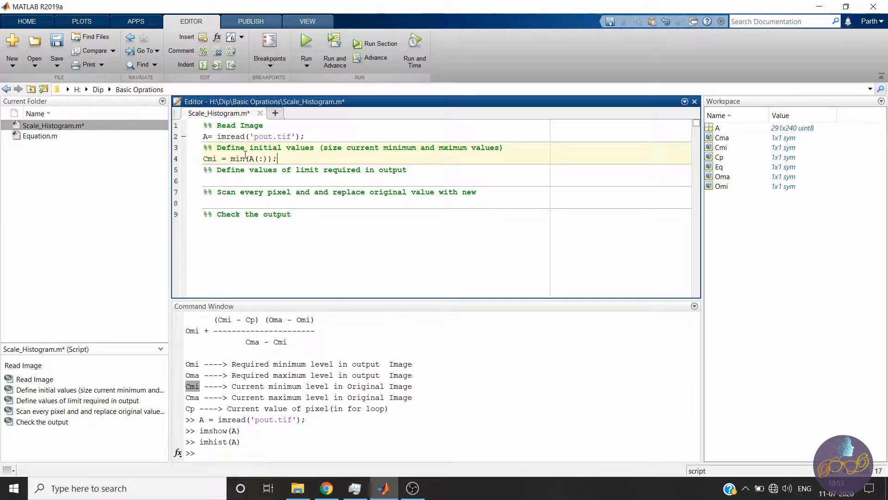
{"action": "type", "text": "Cma"}
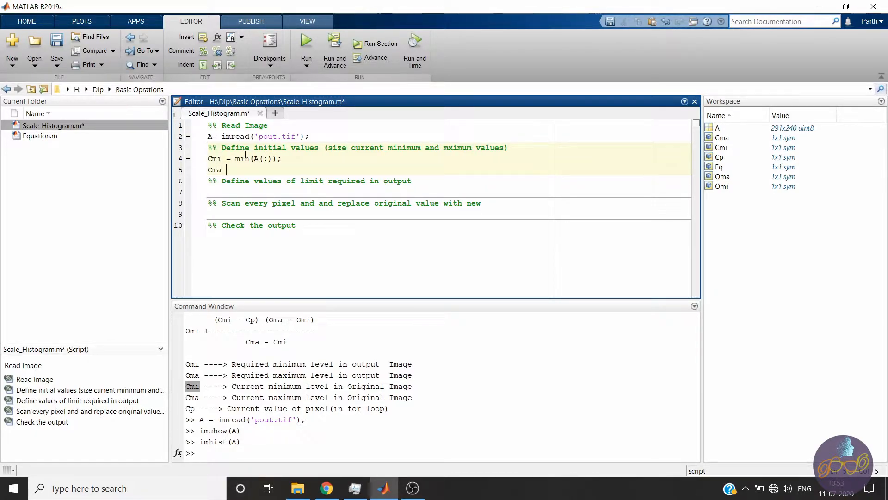
{"action": "type", "text": "= max"}
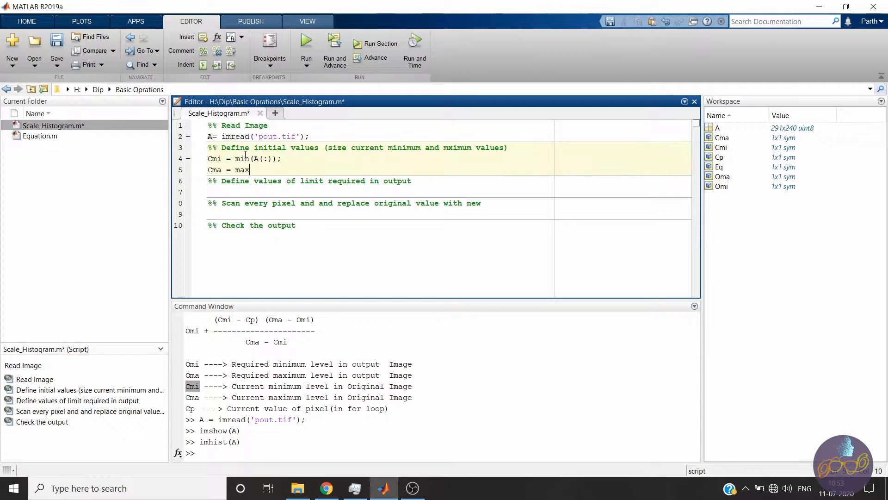
{"action": "type", "text": "(A(:));"}
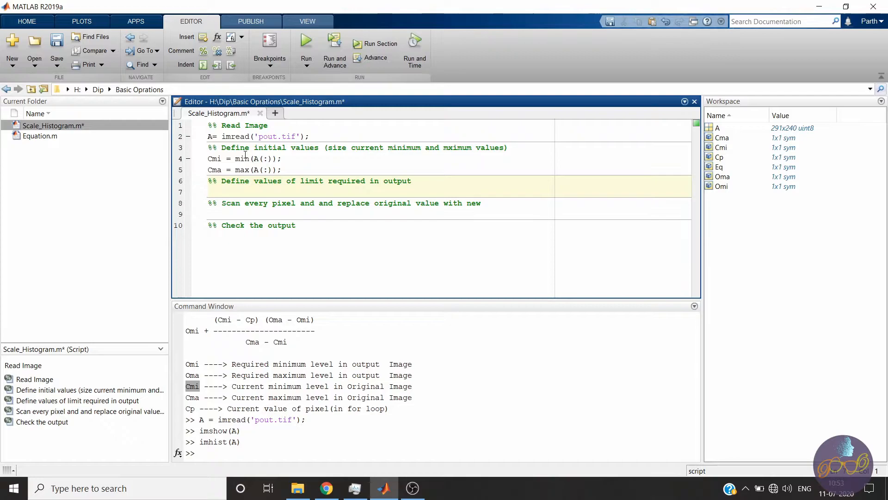
Write Omi = 0; and Oma = 255; under output limits, save, and select the stretching formula.
{"action": "type", "text": "Omi"}
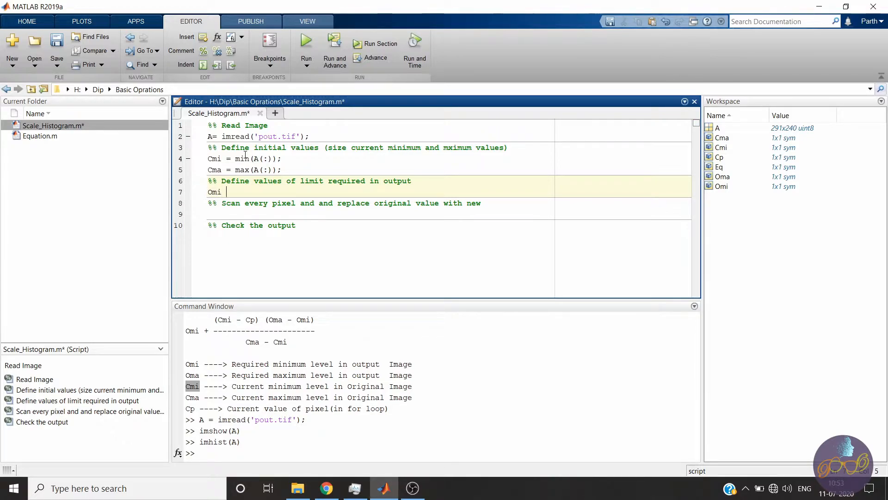
{"action": "type", "text": "= 0;"}
{"action": "type", "text": "O"}
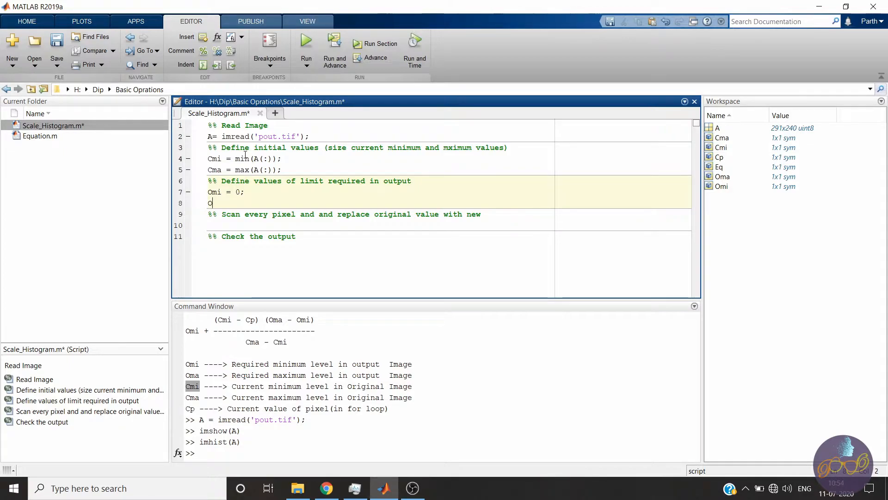
{"action": "type", "text": "ma ="}
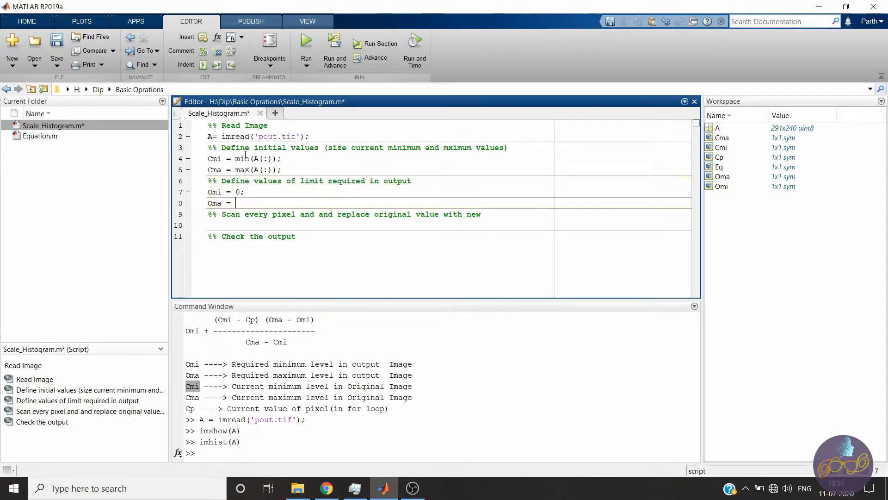
{"action": "type", "text": "255;"}
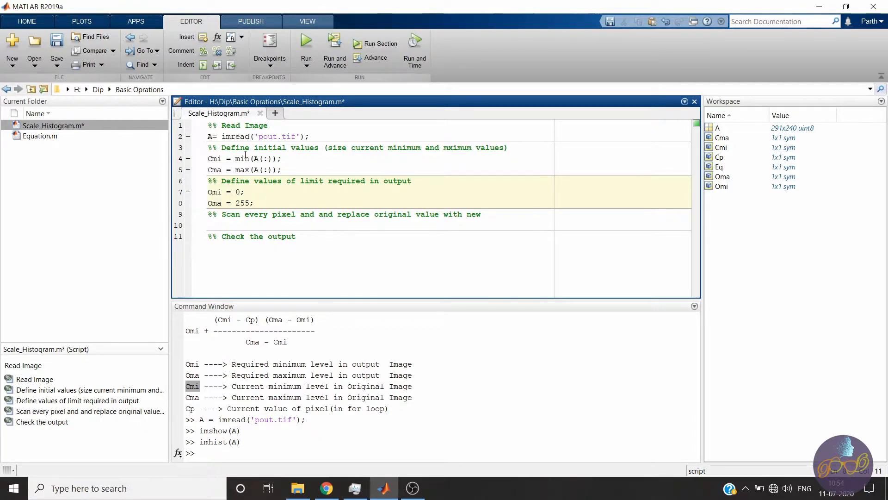
{"action": "left_click_drag", "start_coordinate": [186, 328], "coordinate": [288, 342]}
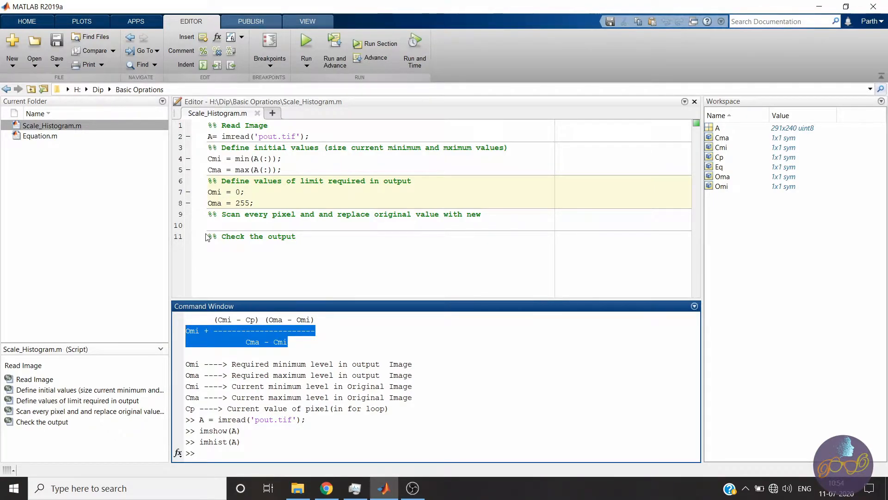
Add S= size(A); and start the outer loop for i=1:S(1) under the scan section.
{"action": "left_click", "coordinate": [219, 224]}
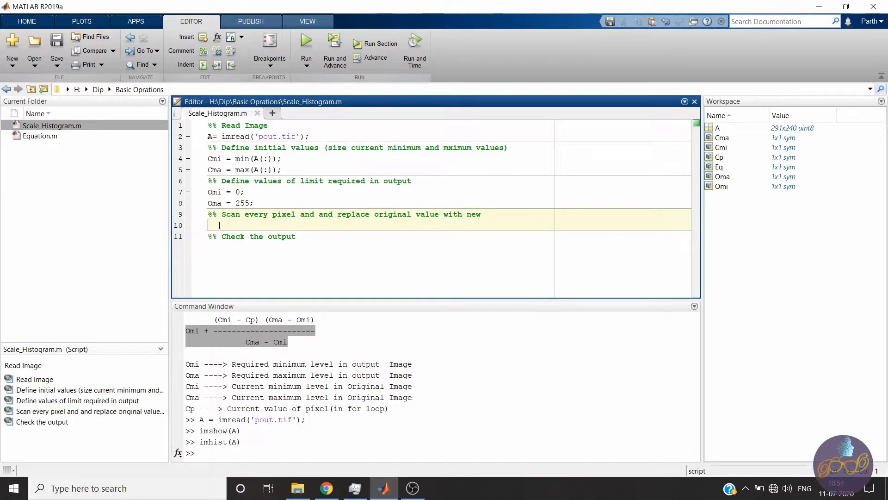
{"action": "type", "text": "for"}
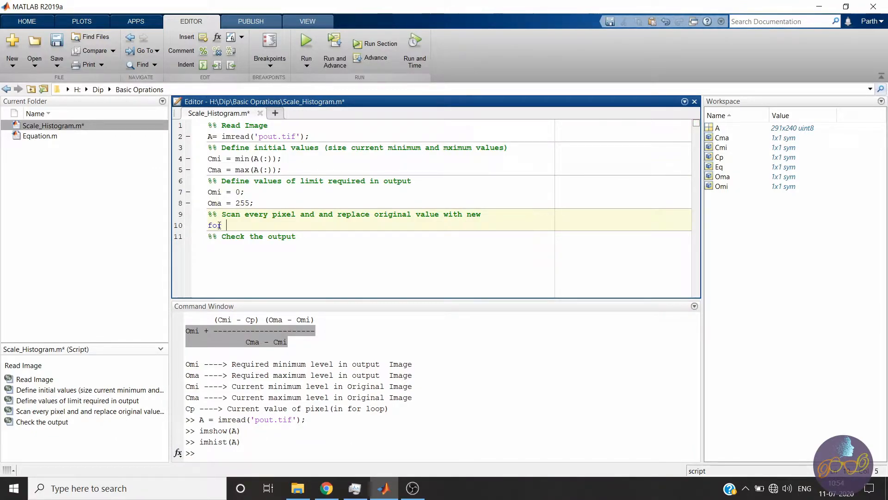
{"action": "type", "text": "="}
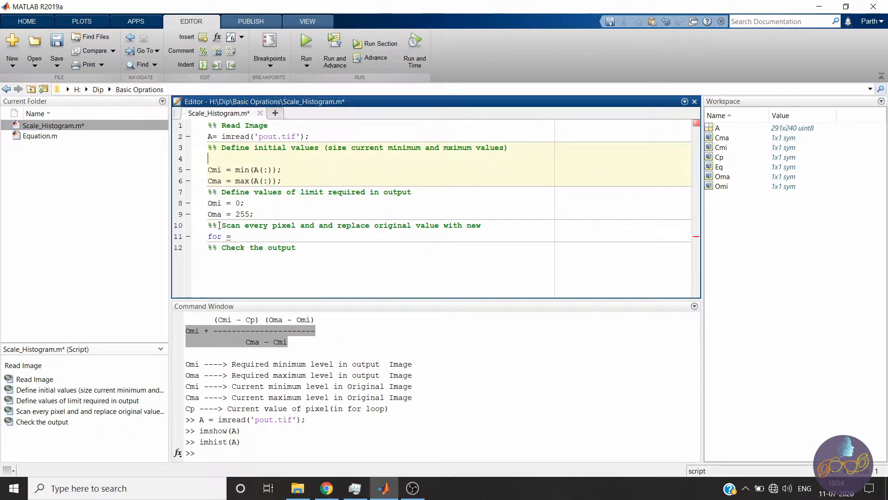
{"action": "type", "text": "S= s"}
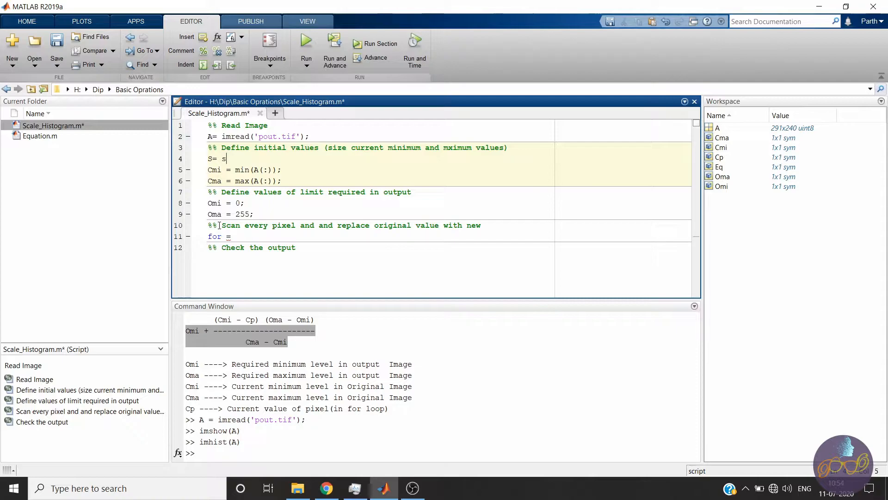
{"action": "type", "text": "ize ()"}
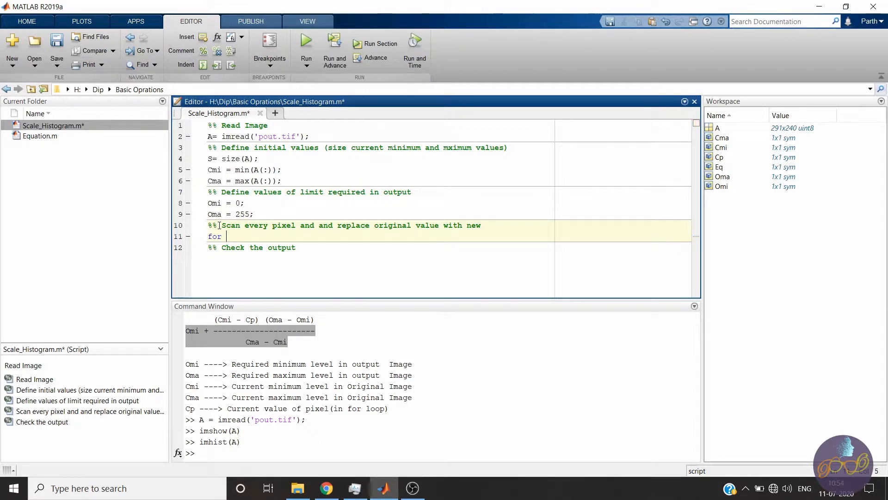
{"action": "type", "text": "i="}
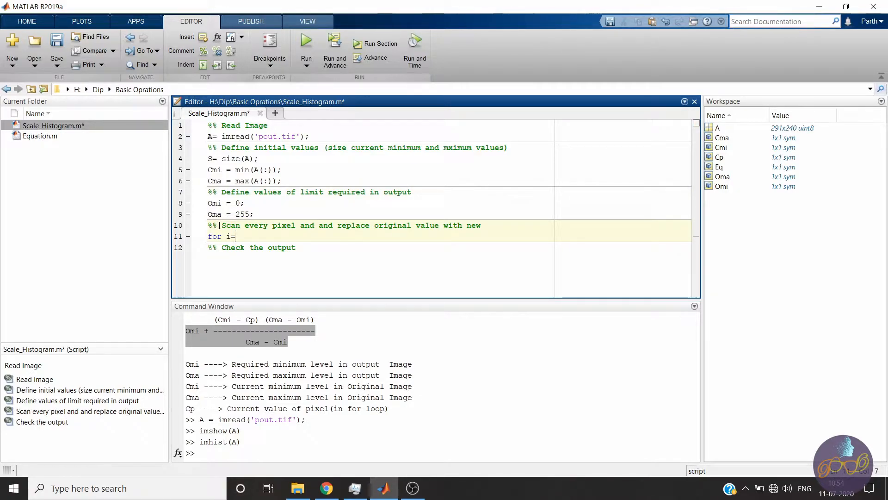
{"action": "type", "text": "S()"}
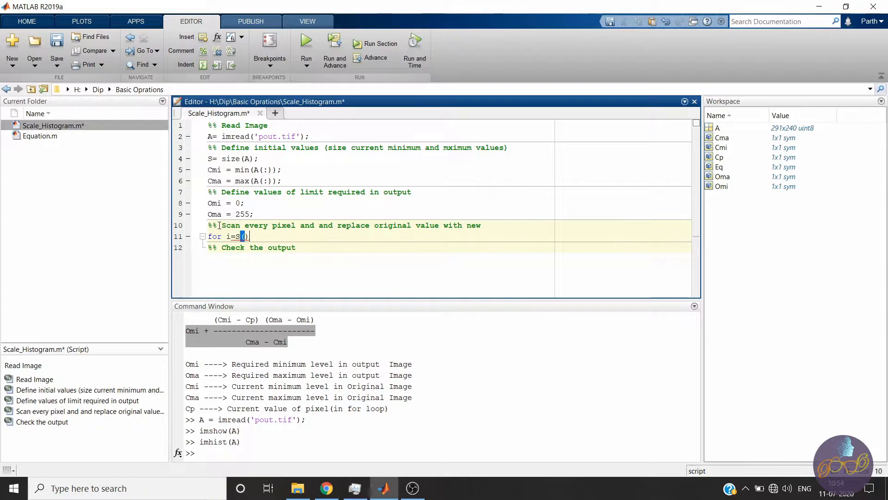
Start the inner loop for j=1:S(2) on a new line inside the outer loop.
{"action": "key", "text": "Enter"}
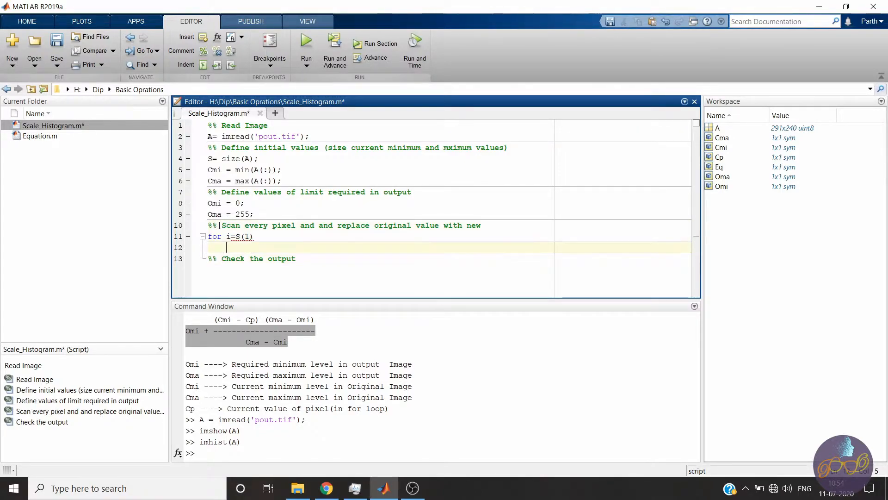
{"action": "type", "text": "for j="}
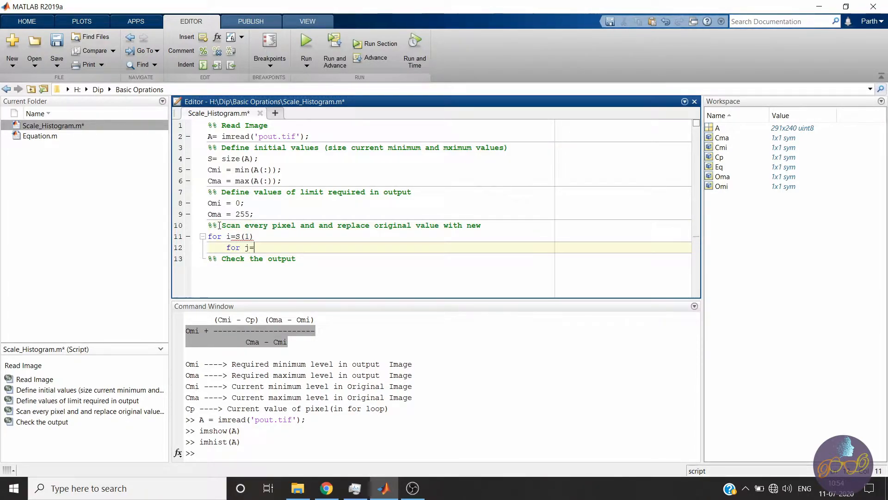
{"action": "type", "text": "1:"}
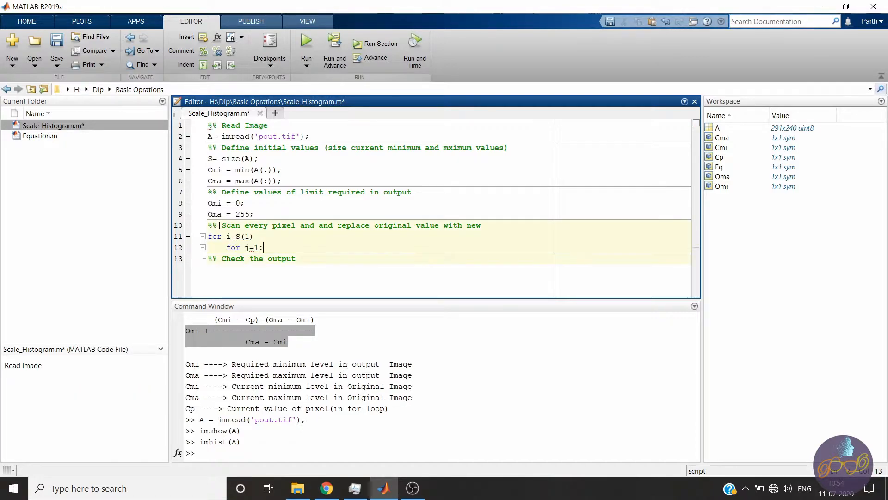
{"action": "type", "text": "S()"}
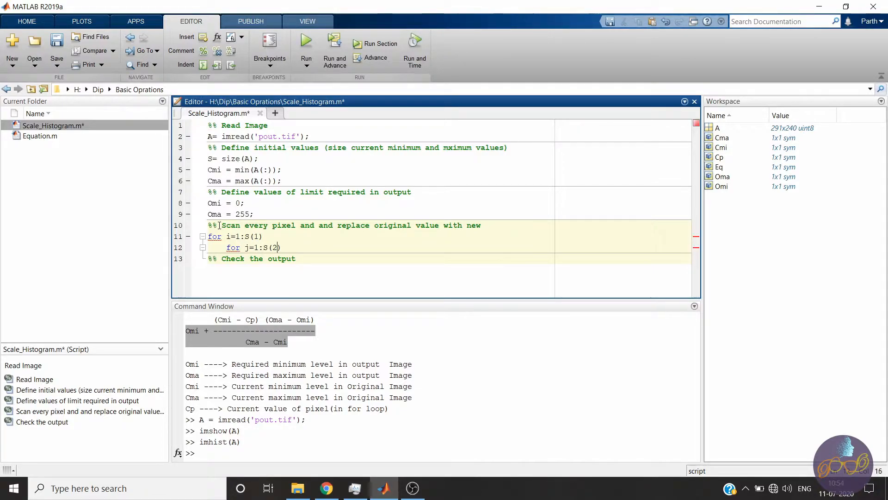
Inside the inner loop write Temp = A(i,j);, save, and resume editing for the Cp line.
{"action": "key", "text": "enter"}
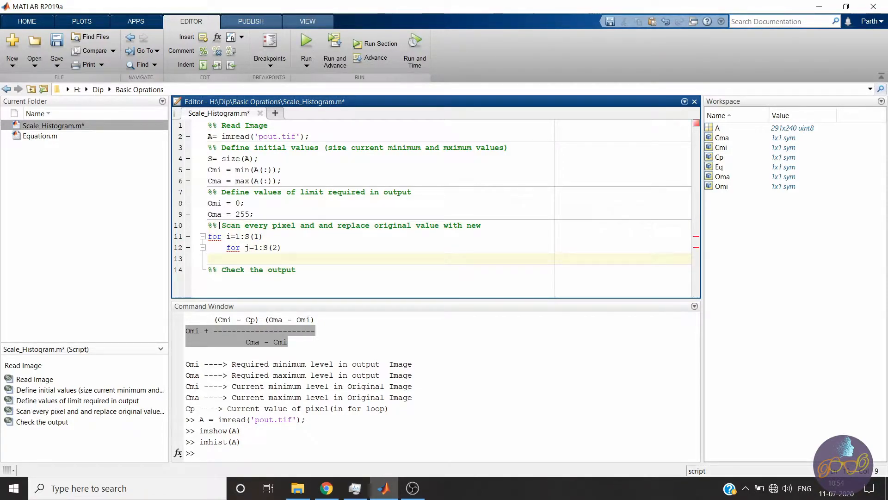
{"action": "type", "text": "Temp ="}
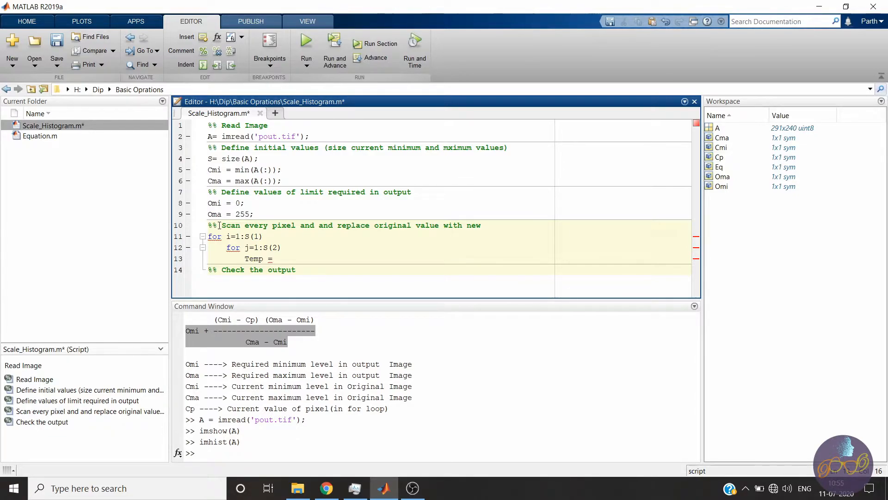
{"action": "type", "text": "A("}
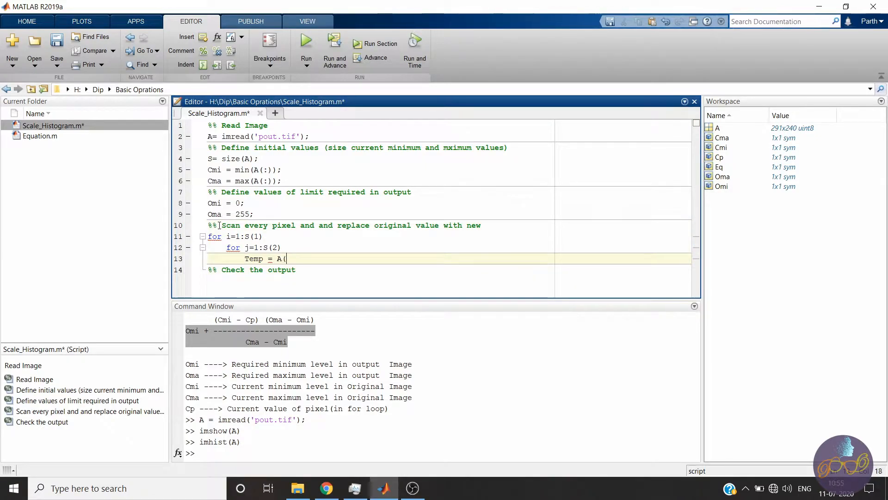
{"action": "type", "text": "i,"}
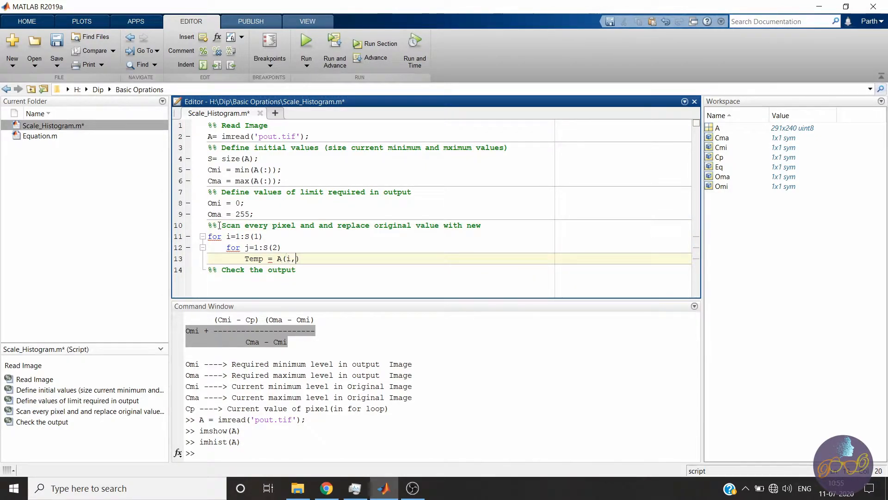
{"action": "key", "text": "Enter"}
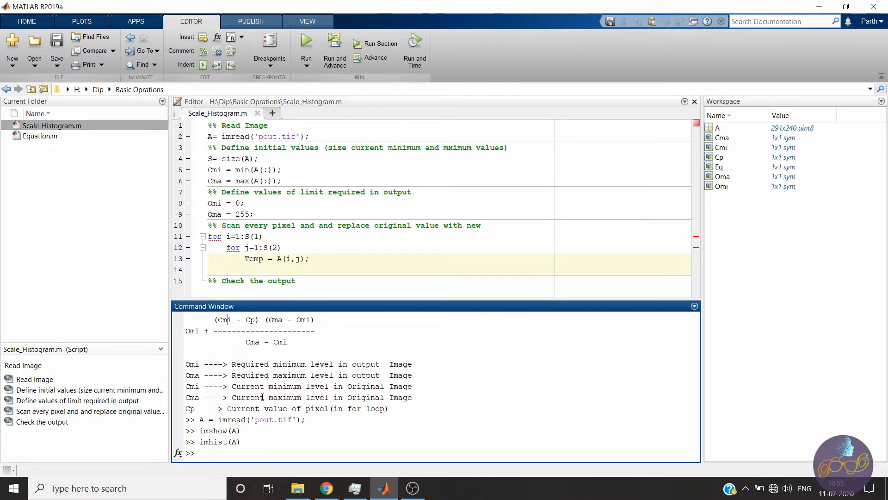
{"action": "left_click", "coordinate": [277, 270]}
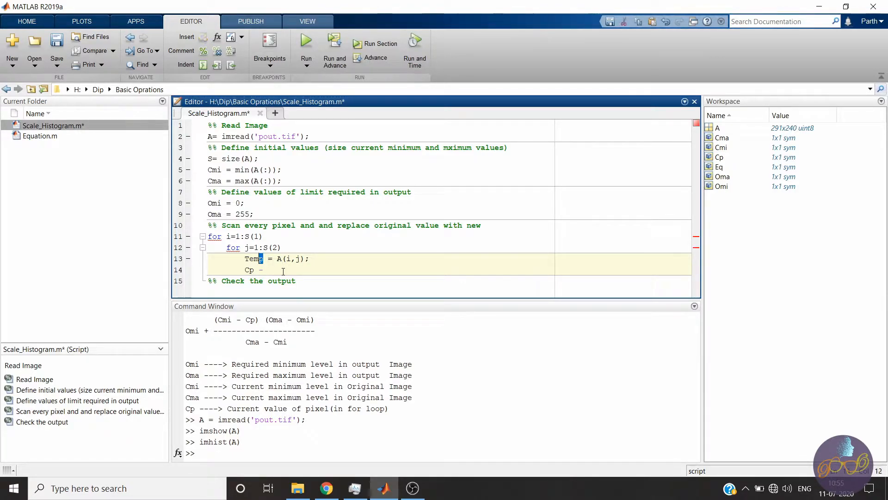
Write the scaling expression ((Cp - Cmi)* (Oma - Omi) / Cma - Cmi) + Omi.
{"action": "type", "text": "Cp"}
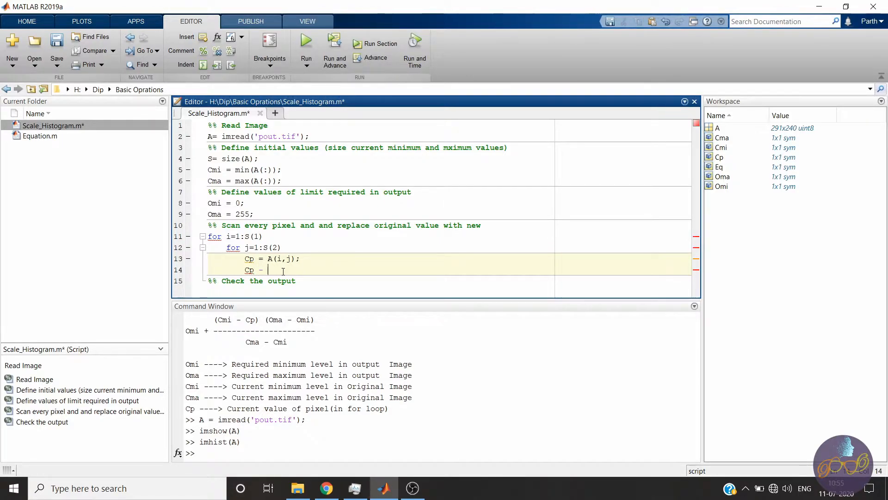
{"action": "type", "text": "Cmi)"}
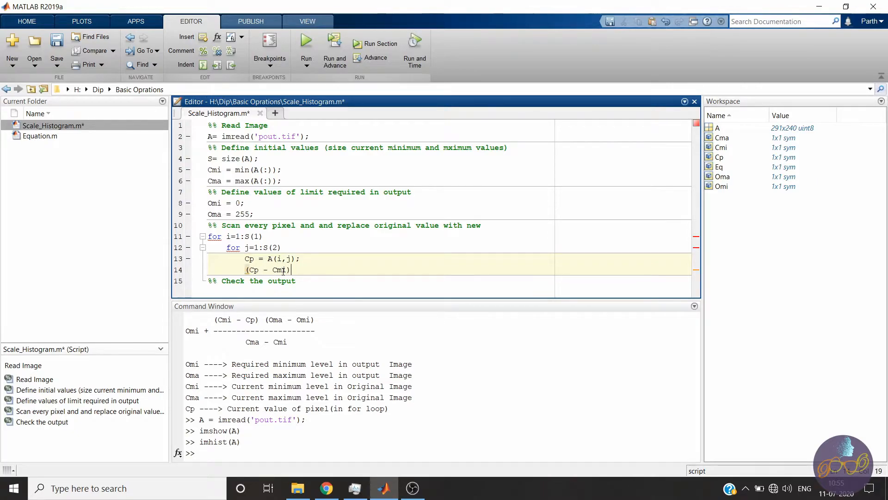
{"action": "type", "text": "*"}
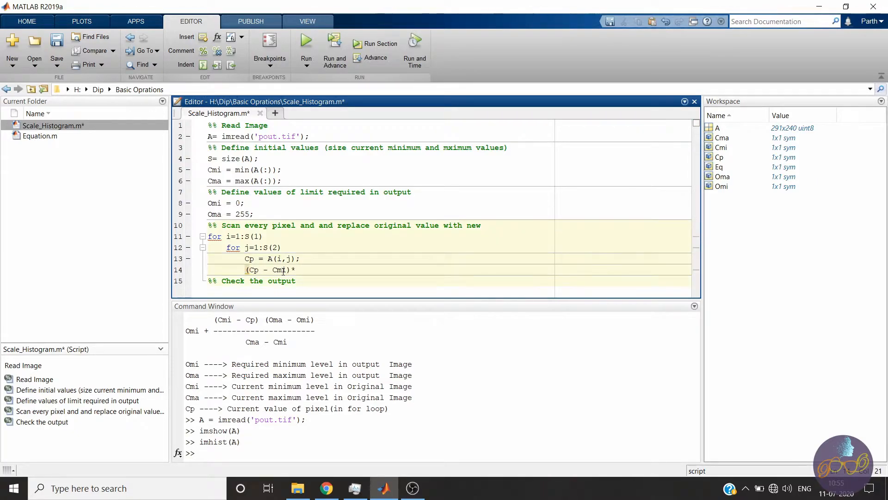
{"action": "type", "text": "Oma -"}
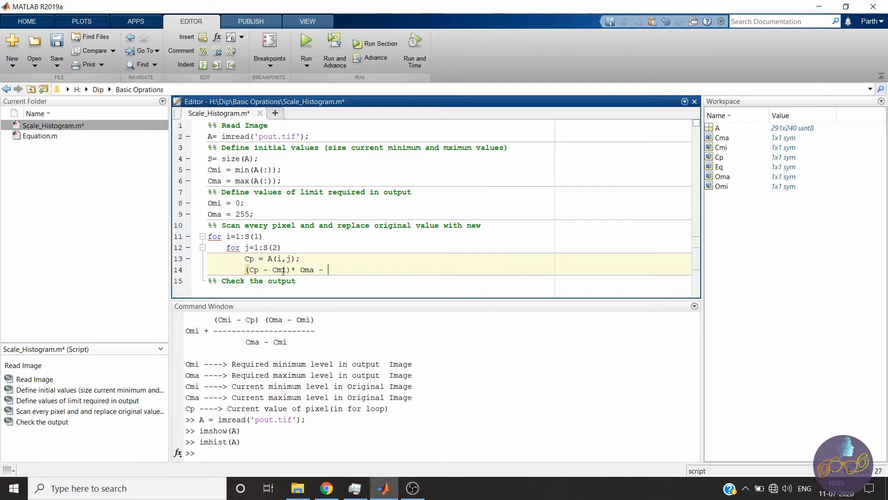
{"action": "type", "text": "Omi)"}
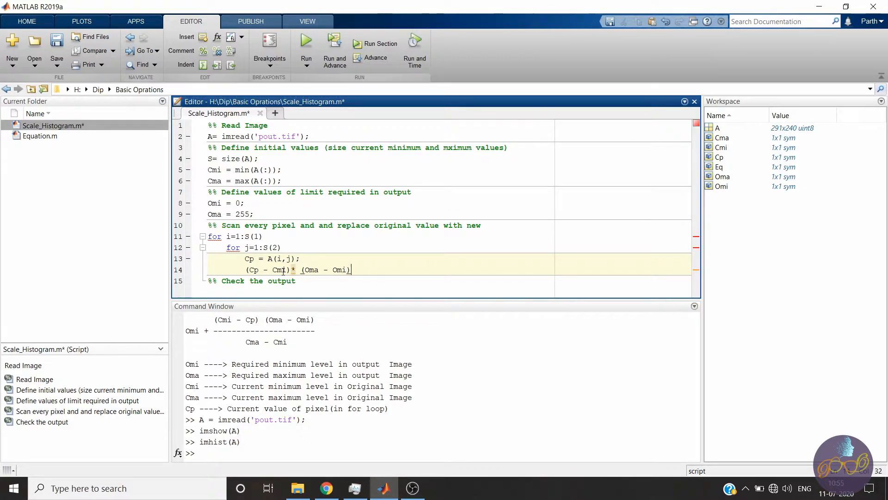
{"action": "type", "text": "/"}
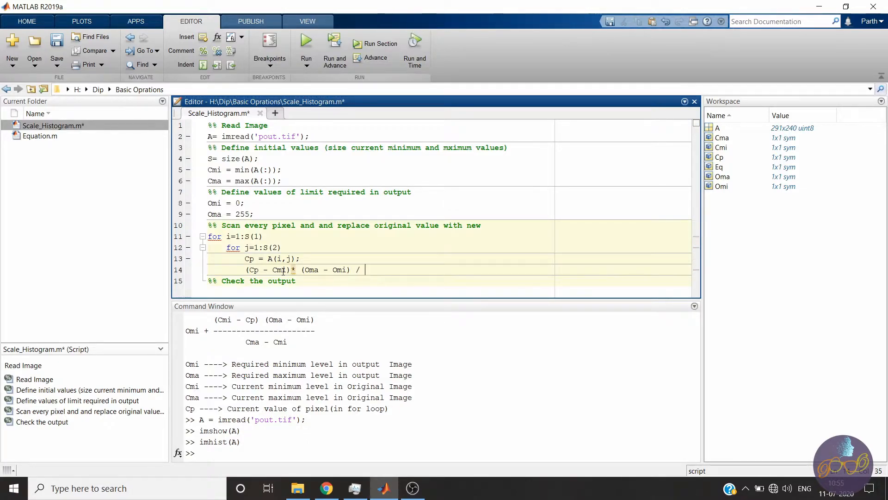
{"action": "type", "text": "Cma"}
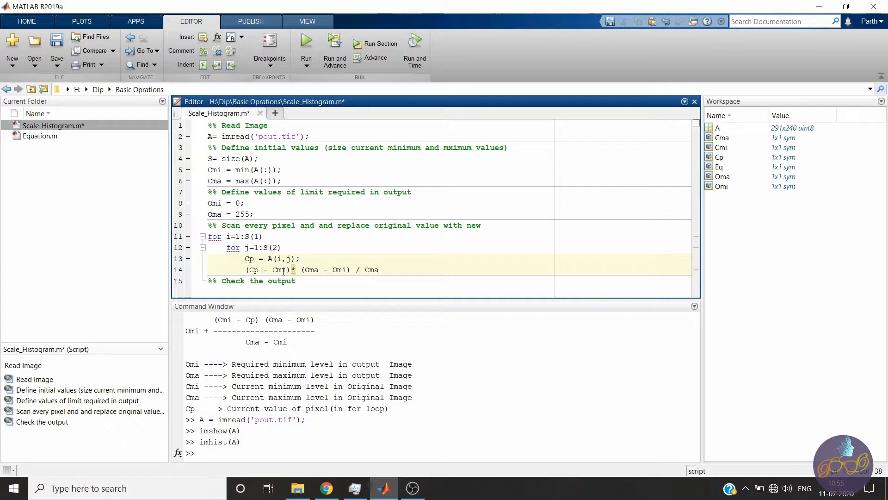
{"action": "type", "text": "- Cmi)"}
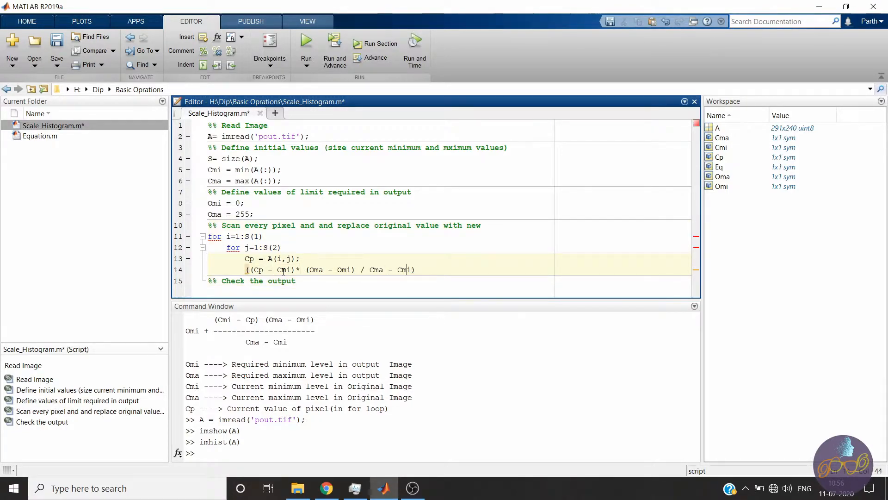
{"action": "type", "text": "+ Omi ;"}
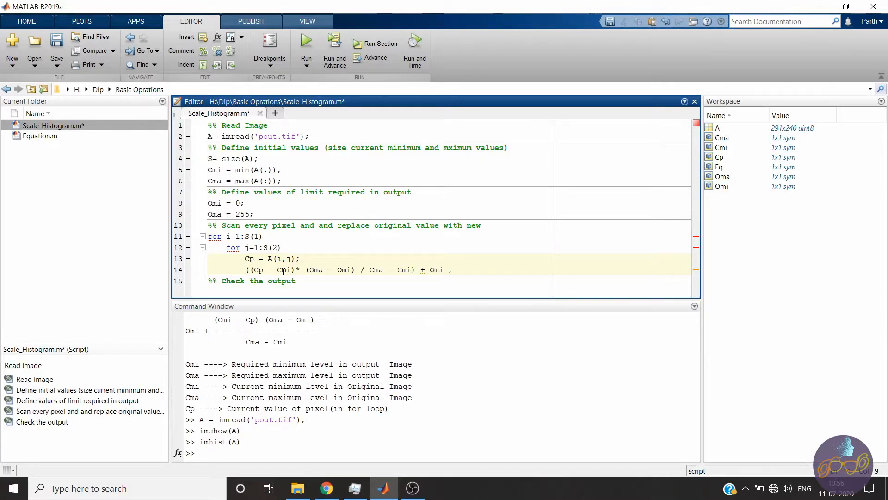
Assign the scaled value to O(i,j) at the start of the line.
{"action": "type", "text": "O()"}
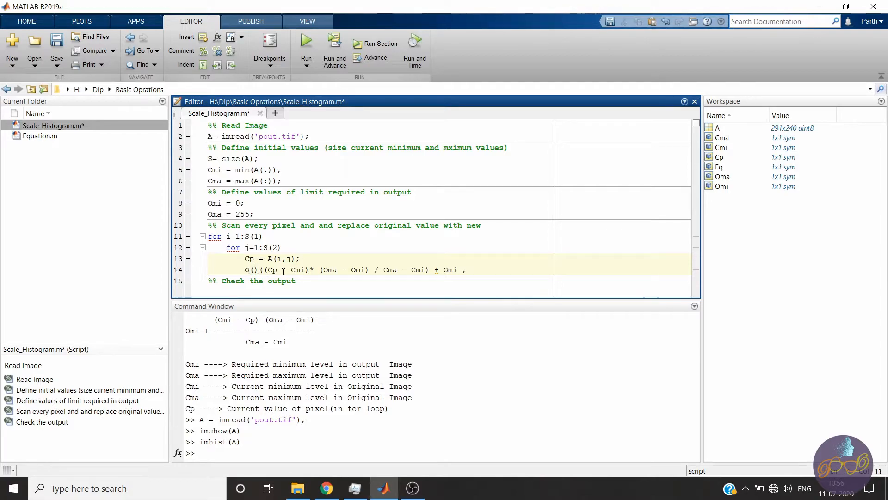
{"action": "type", "text": "(i,j)"}
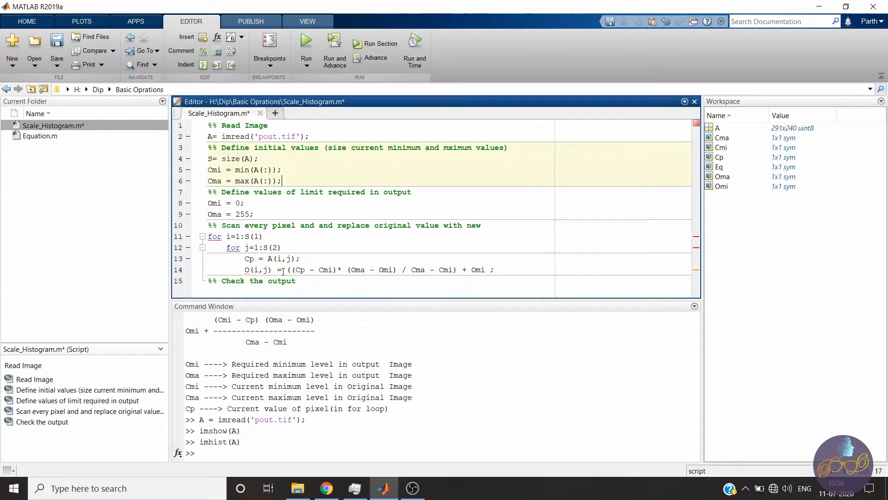
Preallocate O=zeros(S) after Cma and close both for loops with end statements.
{"action": "type", "text": "O"}
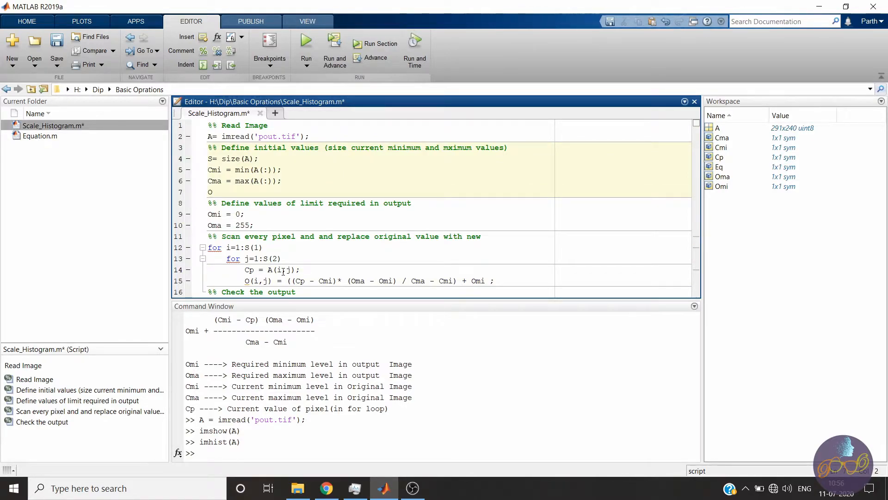
{"action": "type", "text": "=zeros"}
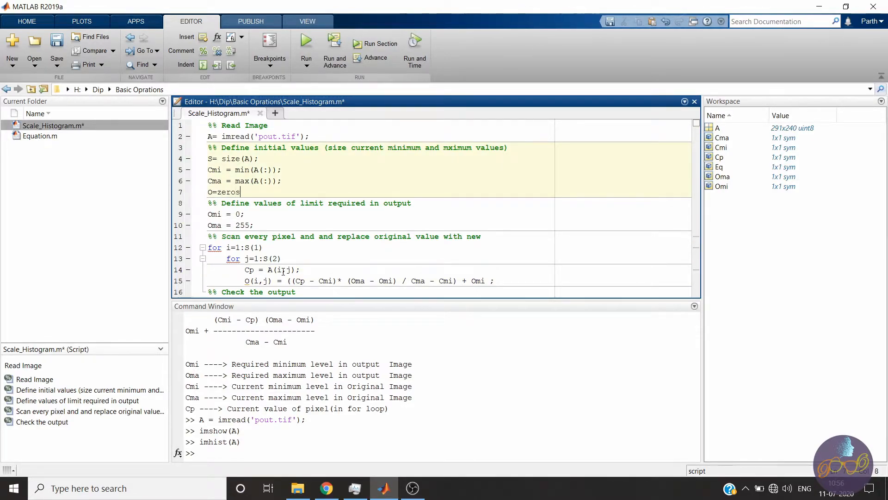
{"action": "type", "text": "(S)"}
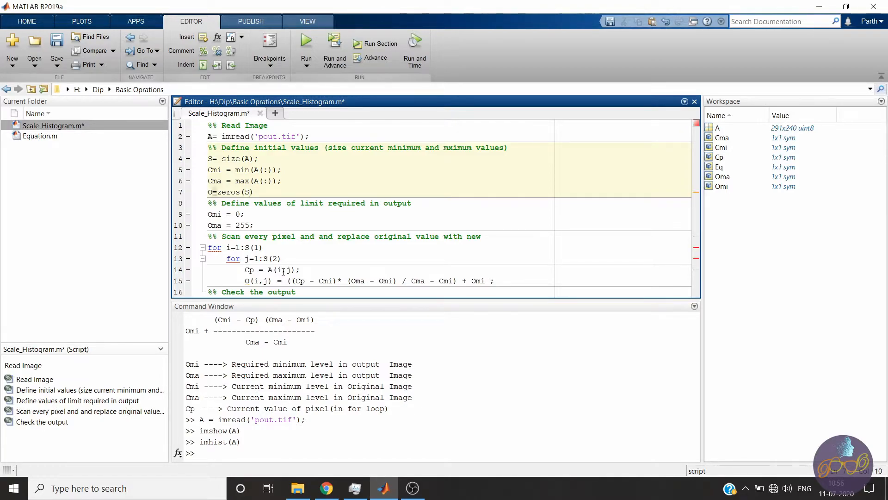
{"action": "left_click", "coordinate": [256, 203]}
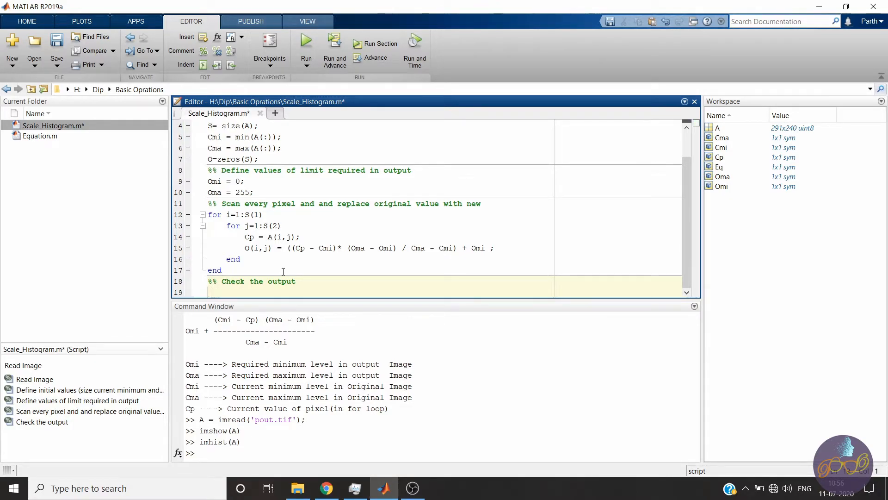
Write subplot(2,2,1) with imshow(A) titled 'Original image'.
{"action": "type", "text": "subplo"}
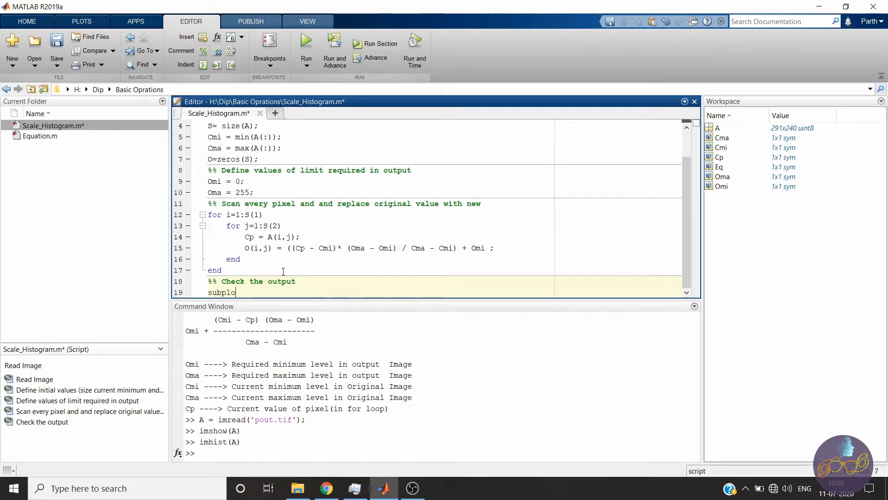
{"action": "type", "text": "()"}
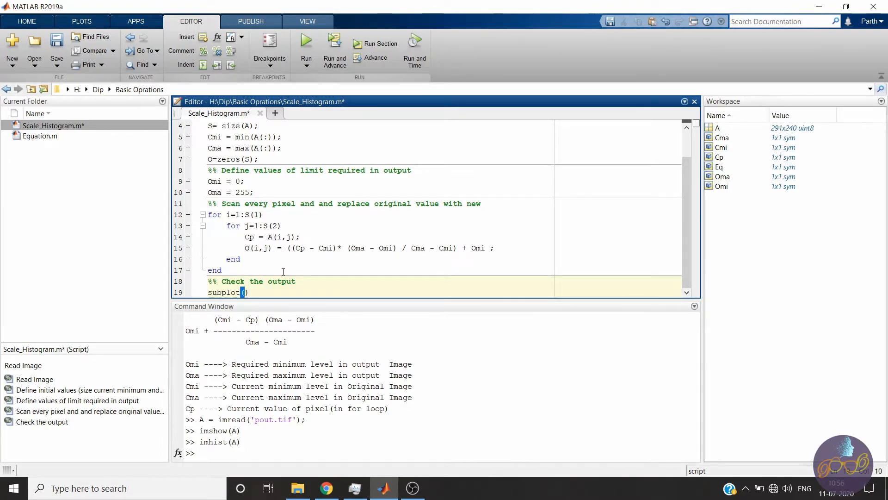
{"action": "type", "text": "2"}
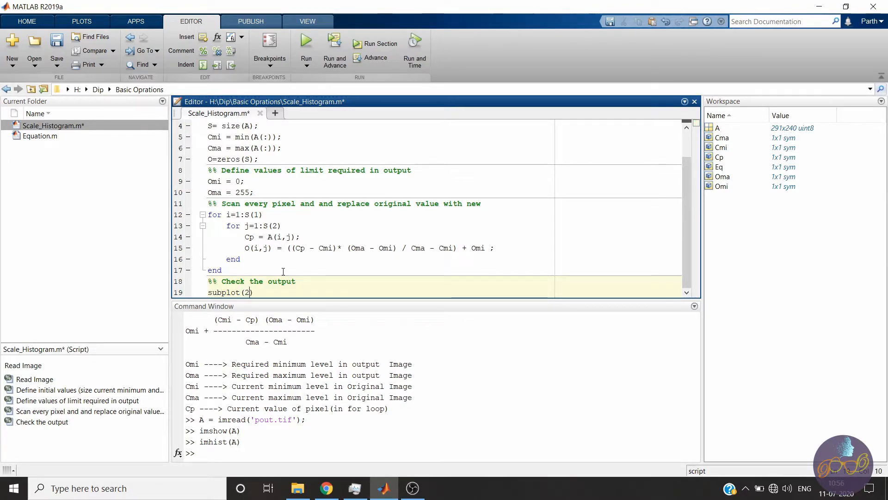
{"action": "type", "text": ",2,1"}
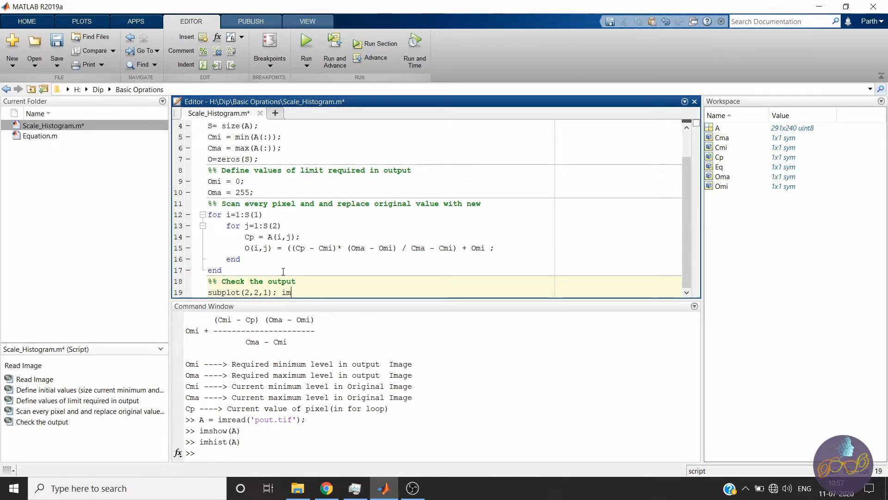
{"action": "type", "text": "show()"}
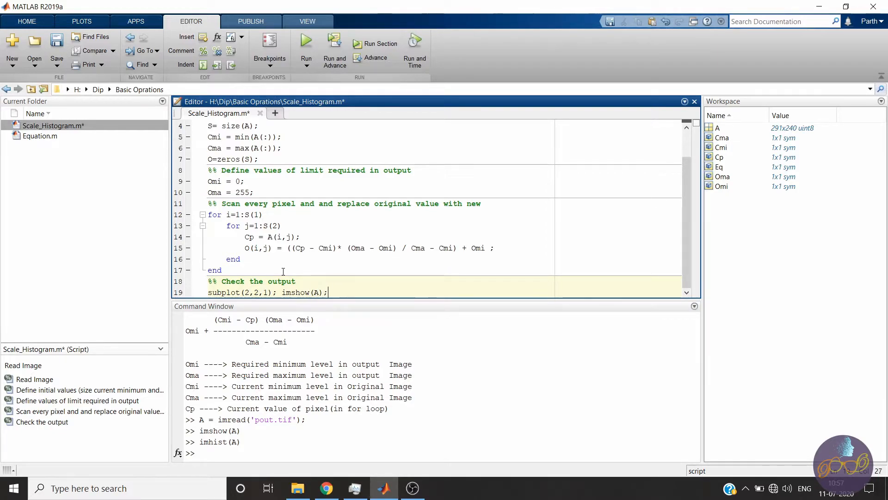
{"action": "type", "text": "title"}
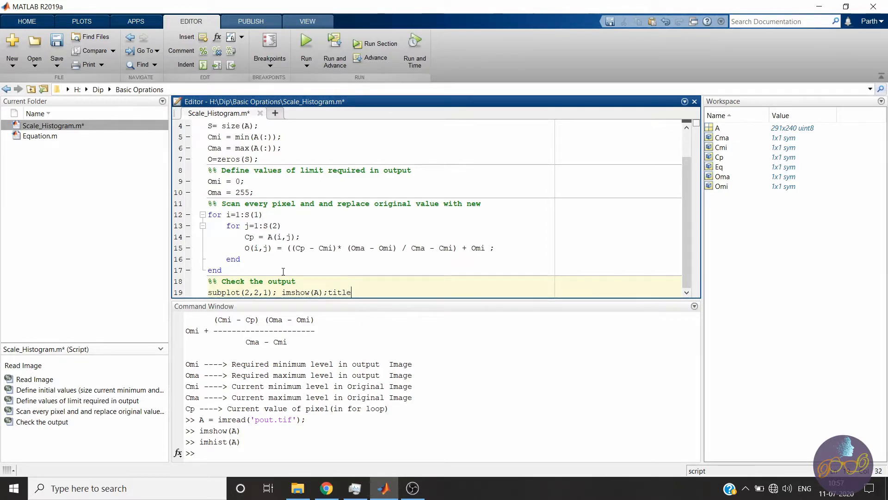
{"action": "type", "text": "('O')"}
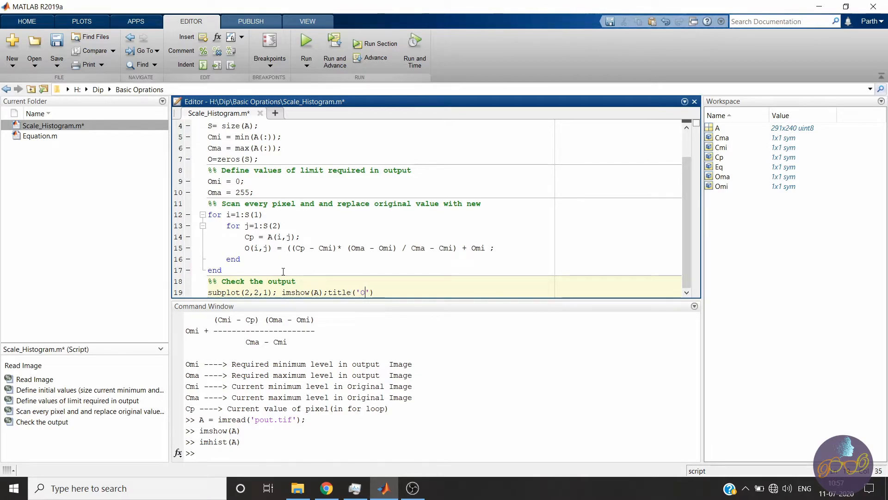
{"action": "type", "text": "riginal im"}
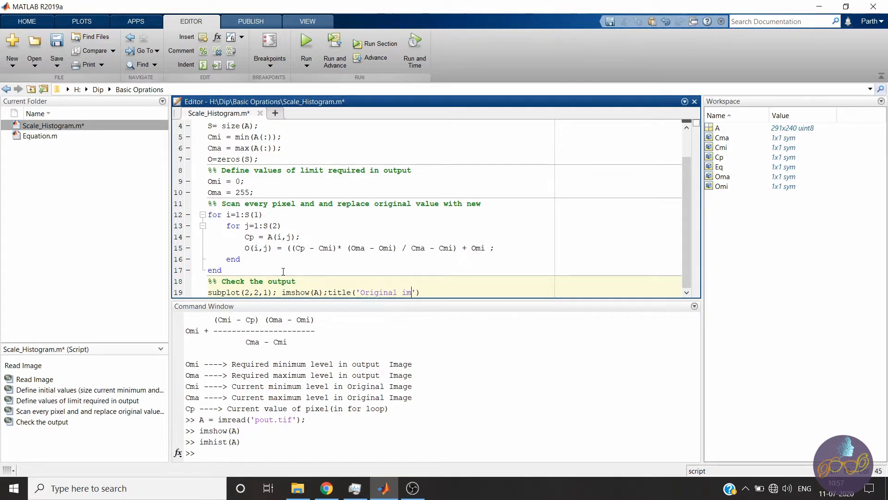
{"action": "type", "text": "age'"}
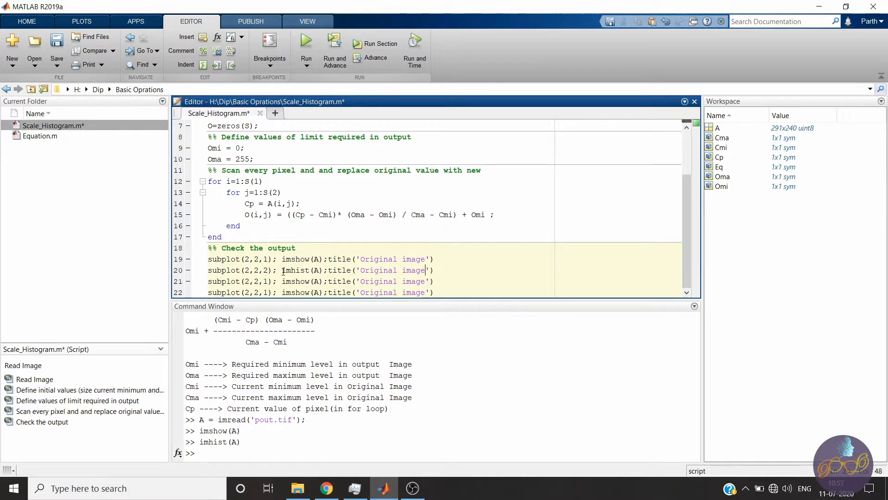
Add the histogram subplots, titling one Histogram and switching the last imhist call to O.
{"action": "type", "text": "HIstog"}
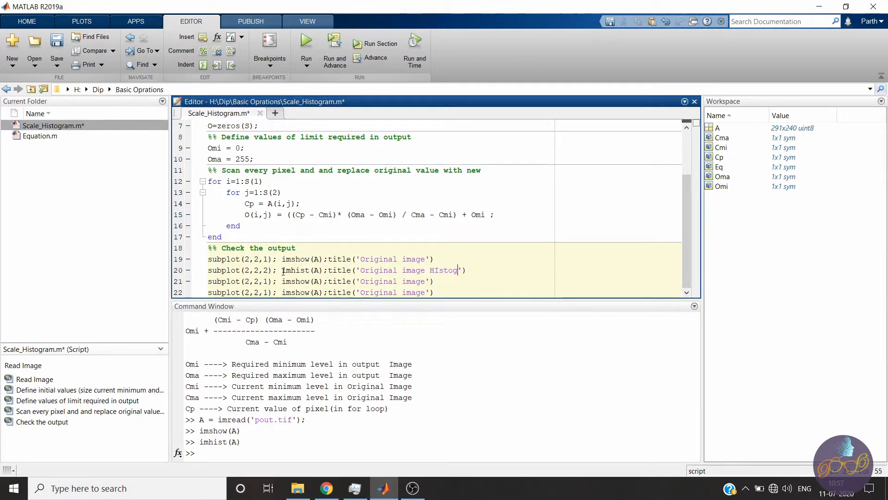
{"action": "type", "text": "ram"}
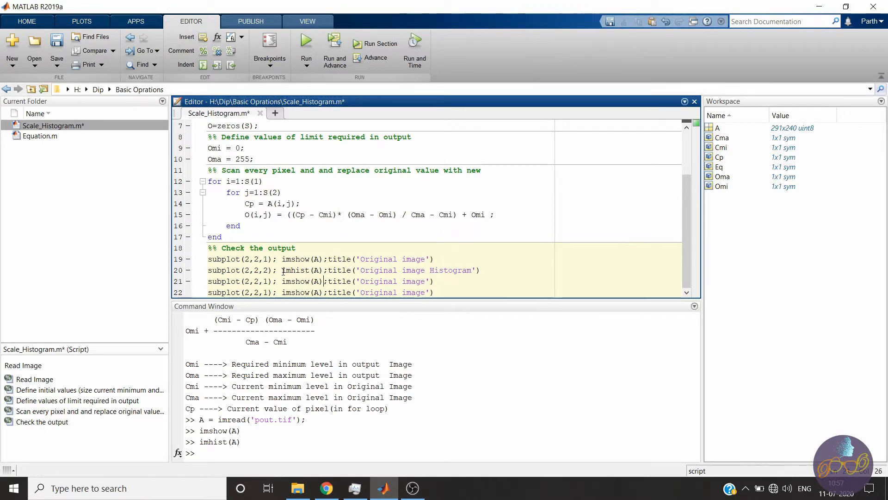
{"action": "type", "text": "O"}
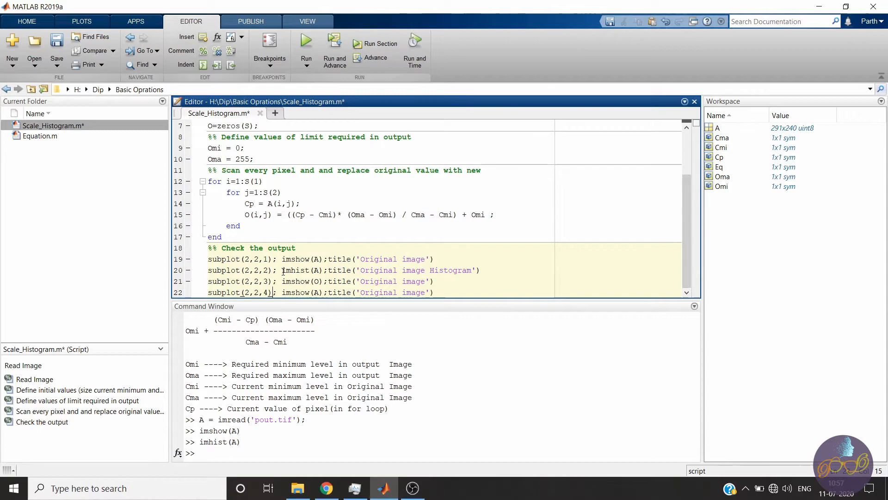
{"action": "double_click", "coordinate": [301, 292]}
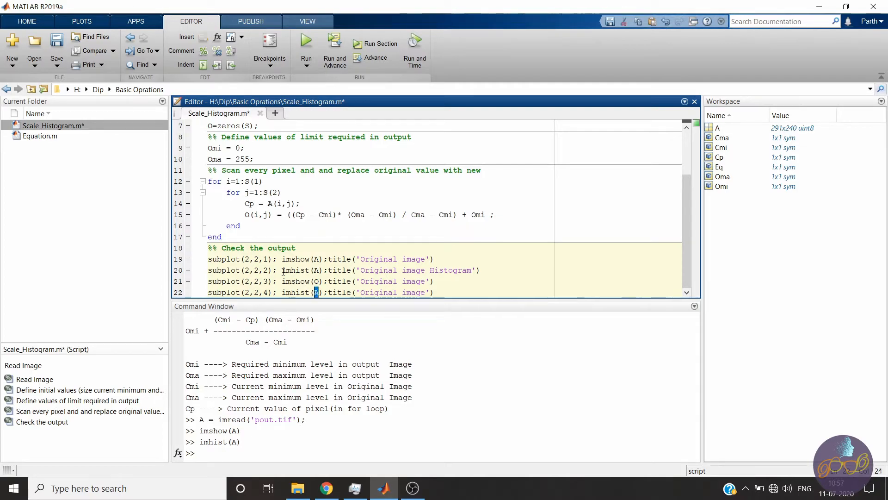
{"action": "type", "text": "O"}
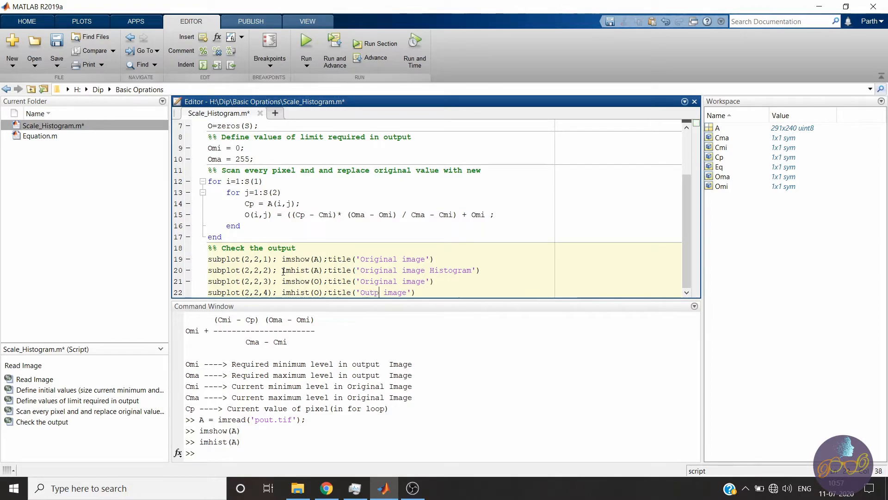
Title the third and fourth subplots 'Output image' and 'Output image Histogram'.
{"action": "type", "text": "ut"}
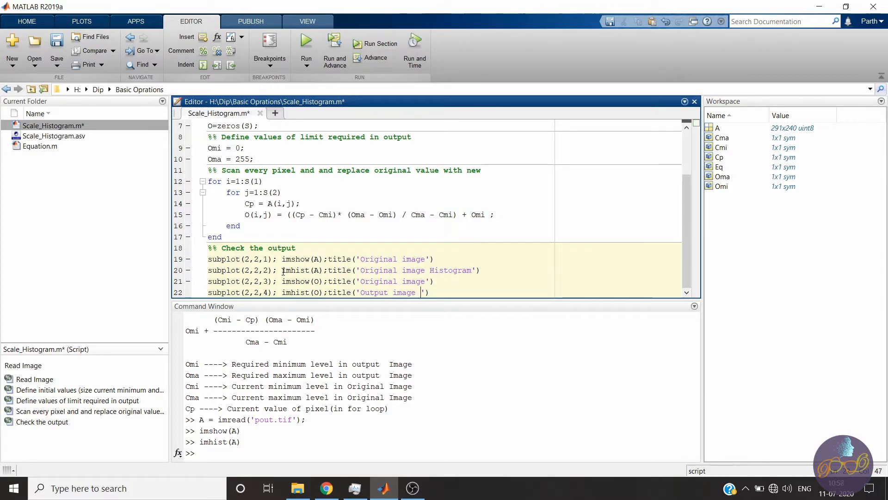
{"action": "type", "text": "Histogram"}
{"action": "left_click", "coordinate": [322, 281]}
{"action": "type", "text": "u"}
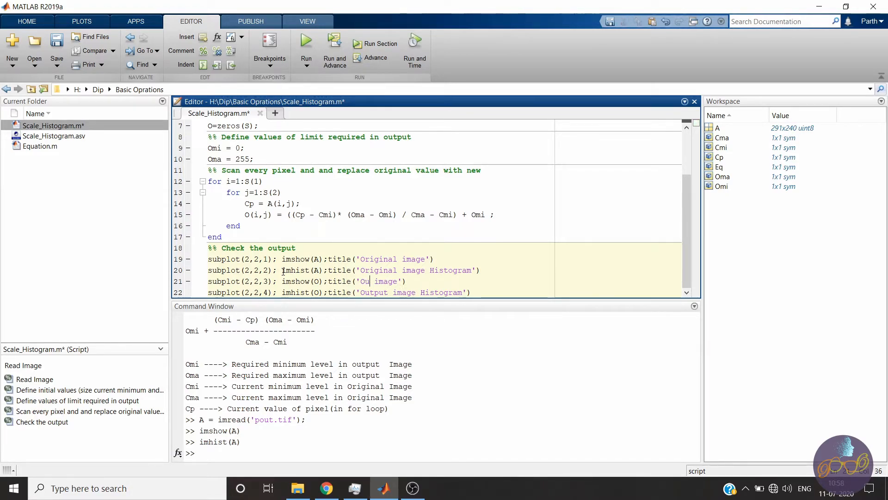
{"action": "type", "text": "tput"}
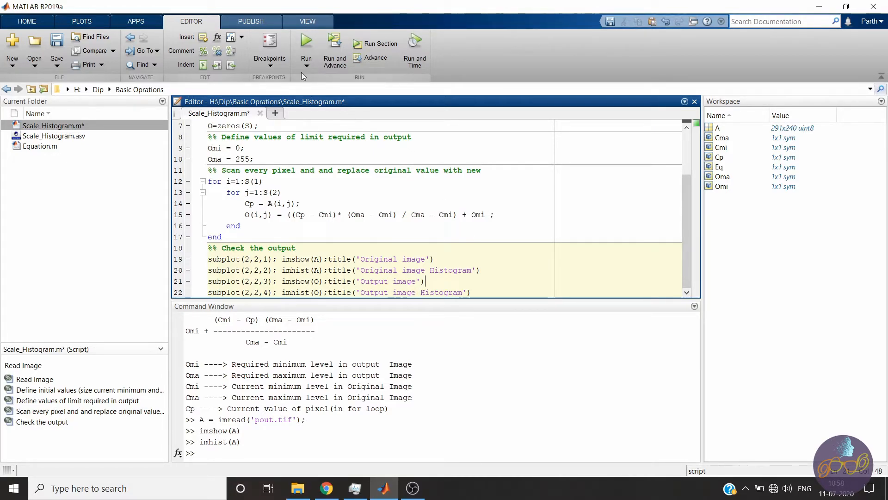
Run the script, then add O = uint8(O) after the loops and parenthesise (Cma - Cmi).
{"action": "left_click", "coordinate": [306, 51]}
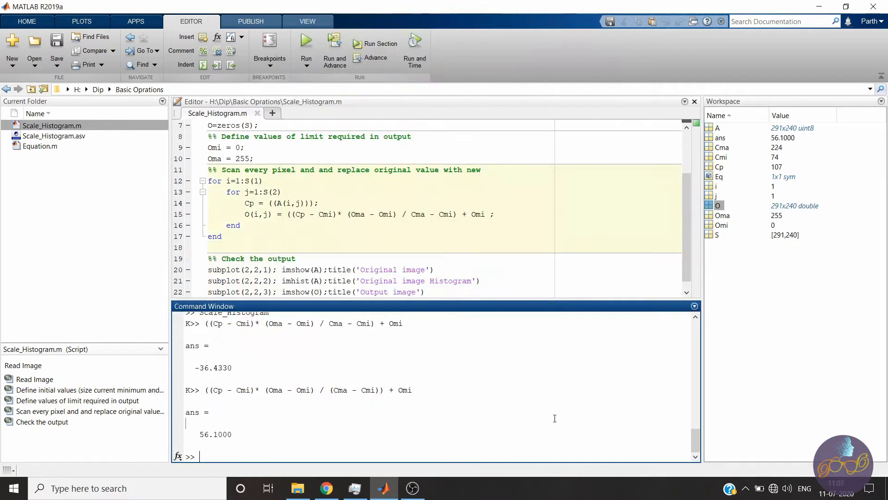
{"action": "mouse_move", "coordinate": [342, 249]}
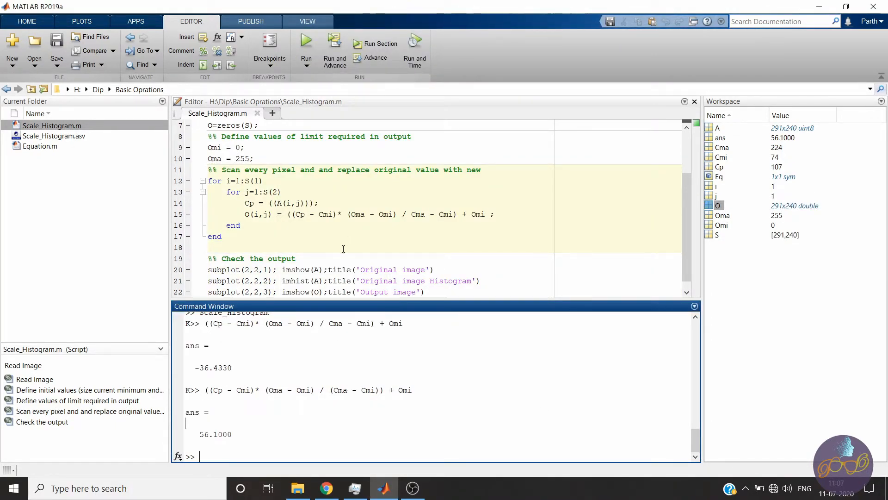
{"action": "type", "text": "O"}
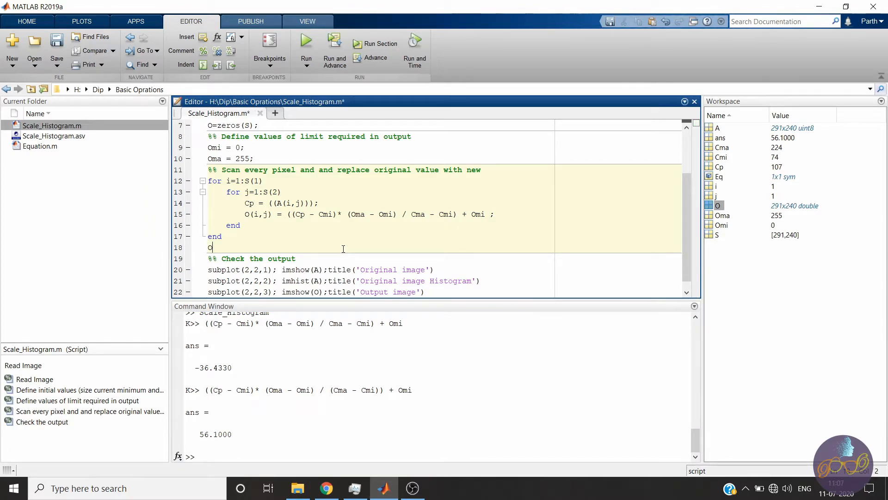
{"action": "type", "text": "="}
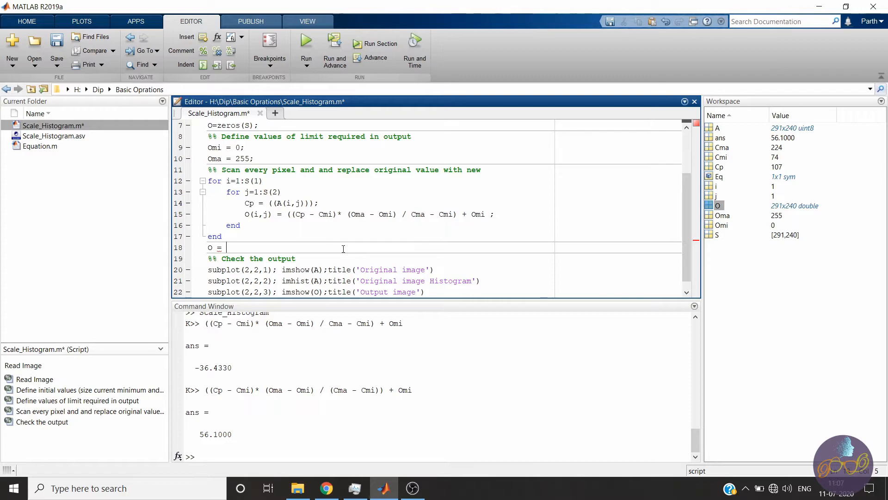
{"action": "type", "text": "uint8"}
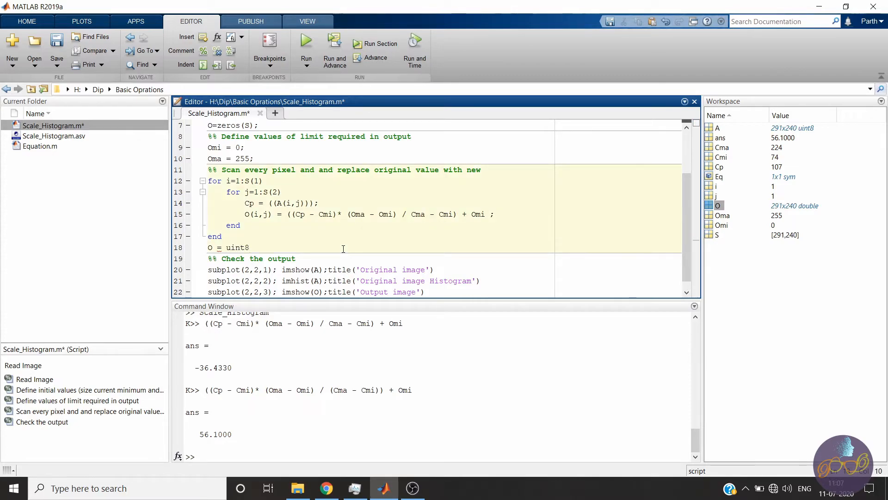
{"action": "type", "text": "();"}
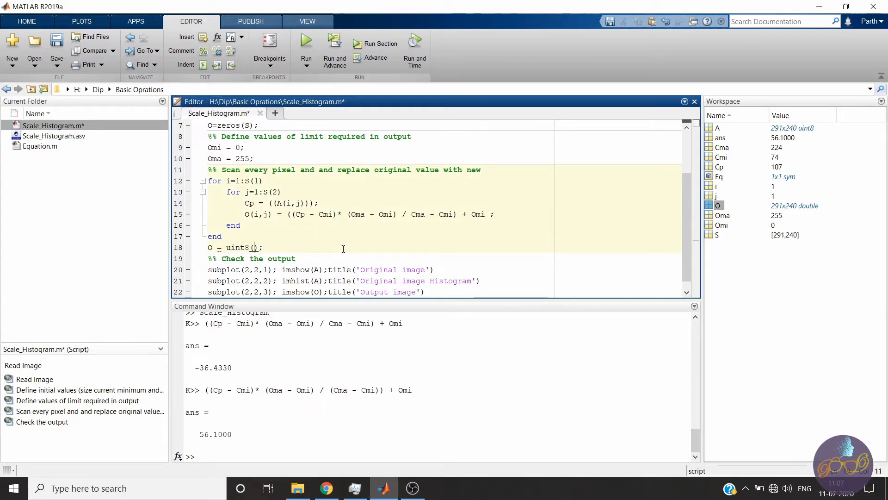
{"action": "type", "text": "O"}
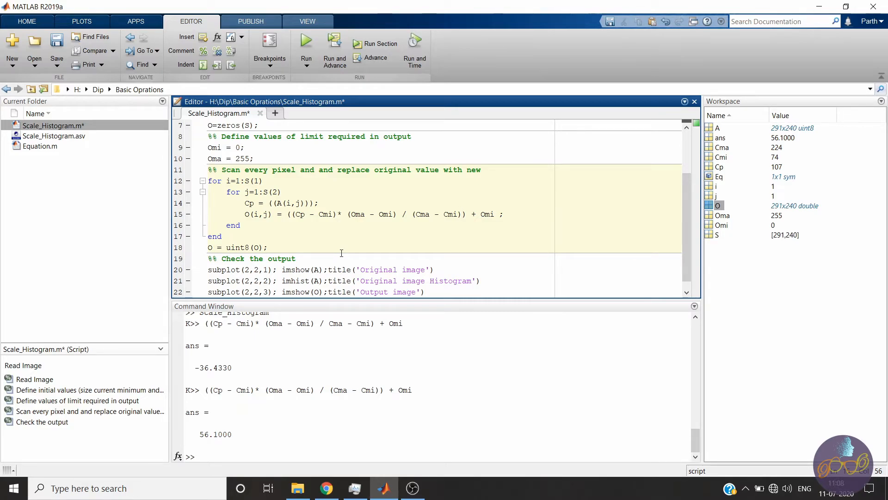
Save and run the corrected script, set a breakpoint on line 15 and run again to pause there.
{"action": "left_click", "coordinate": [306, 41]}
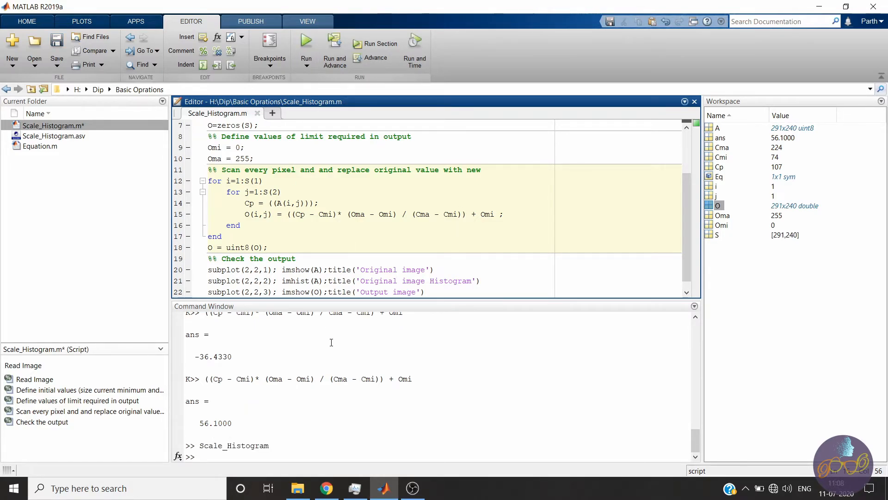
{"action": "left_click", "coordinate": [306, 42]}
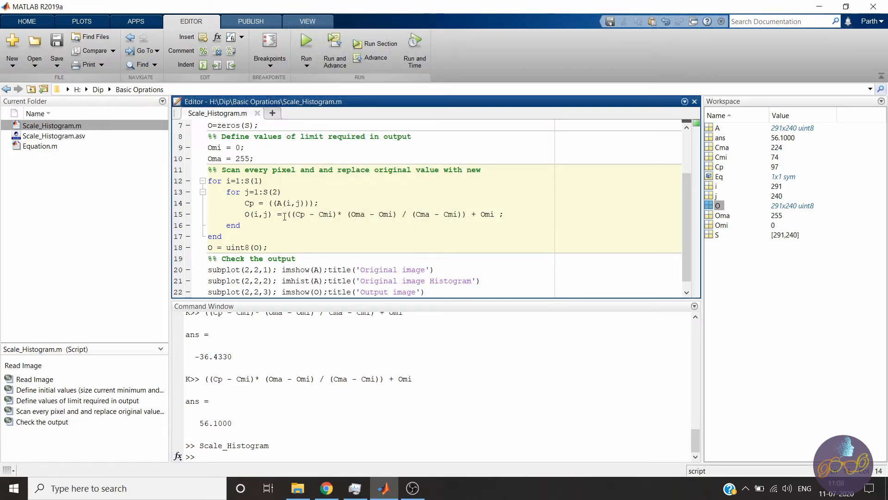
{"action": "left_click", "coordinate": [188, 213]}
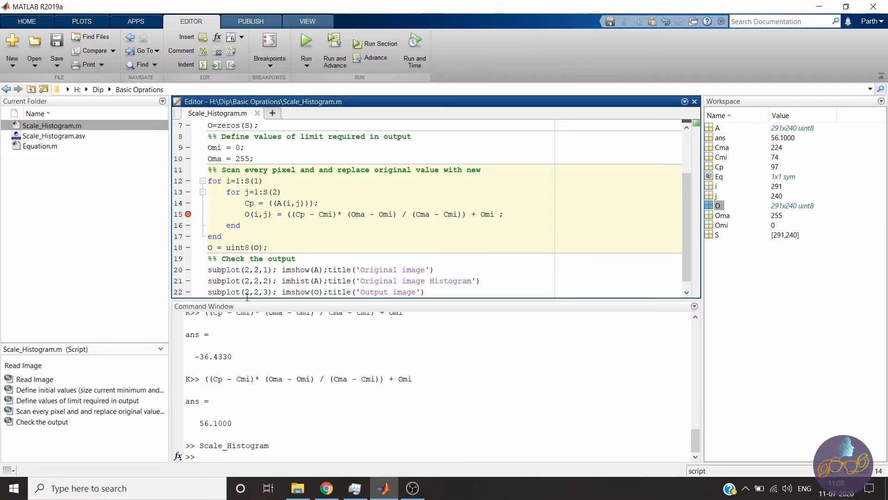
{"action": "left_click", "coordinate": [268, 203]}
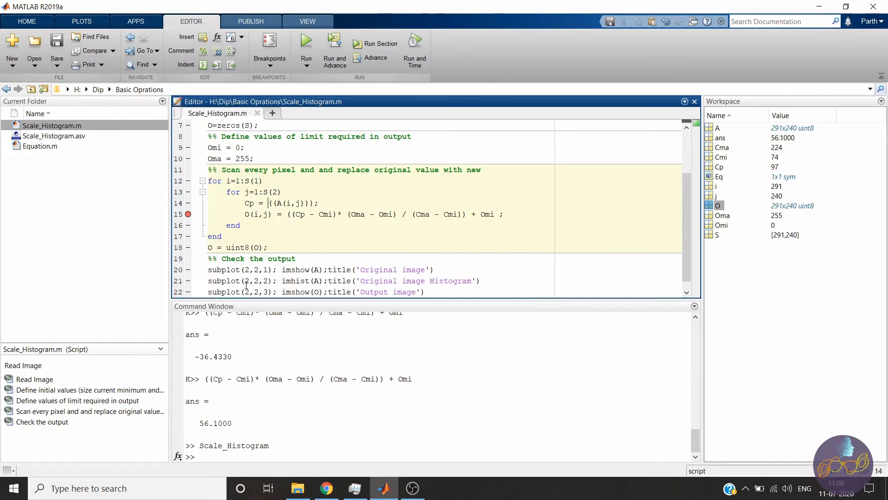
{"action": "left_click", "coordinate": [306, 41]}
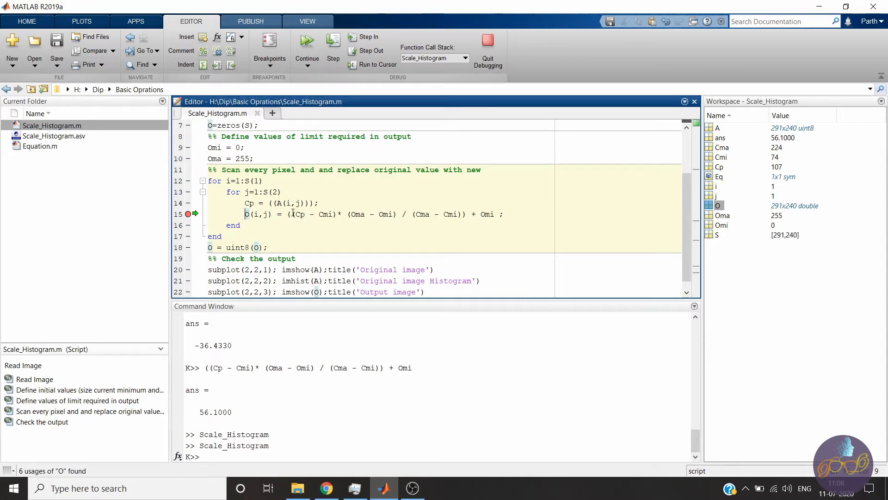
Evaluate the selected scaling expression on line 15, giving uint8 2 for Cp 107.
{"action": "left_click_drag", "start_coordinate": [288, 214], "coordinate": [490, 214]}
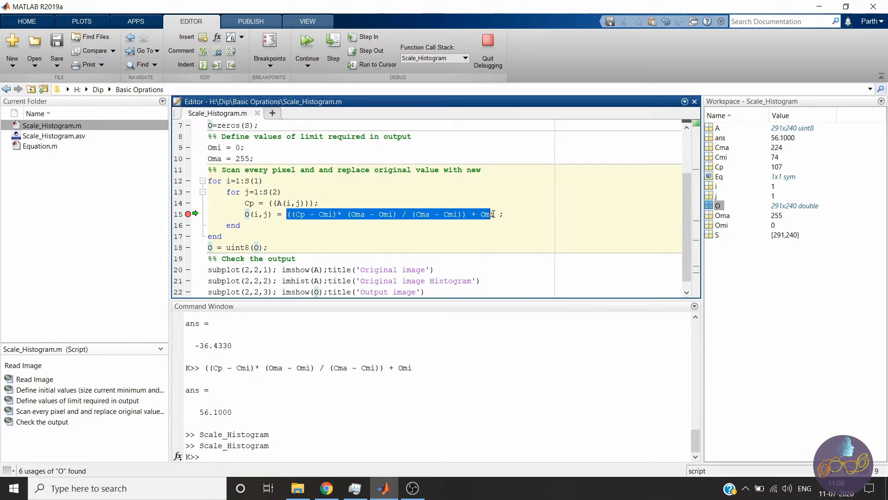
{"action": "left_click", "coordinate": [332, 50]}
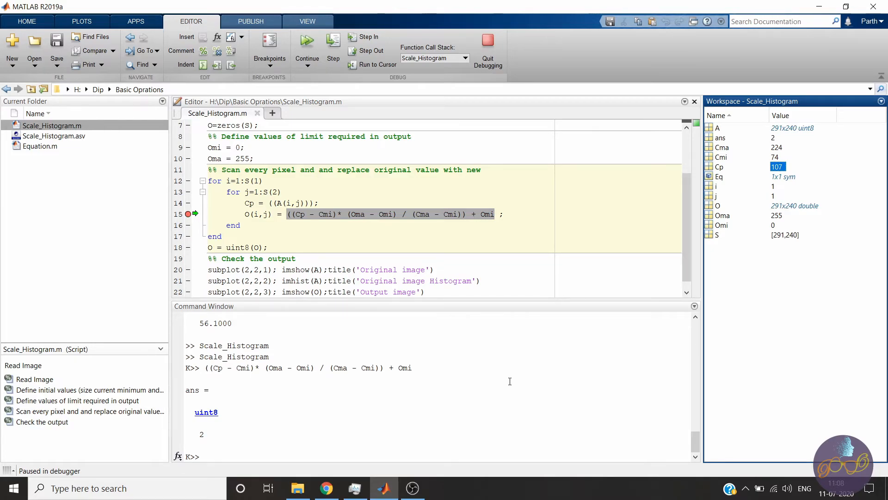
{"action": "mouse_move", "coordinate": [508, 381]}
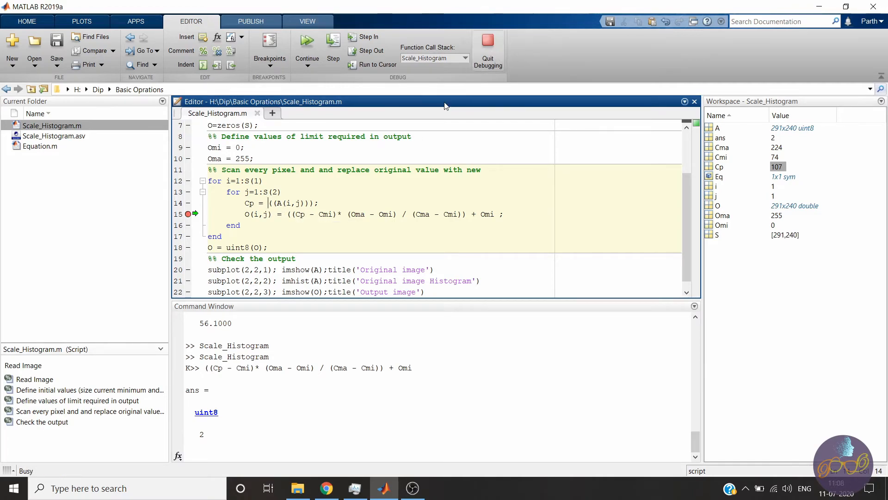
Wrap A(i,j), min(A(:)) and max(A(:)) in double() and run the script to produce Figure 1.
{"action": "type", "text": "double"}
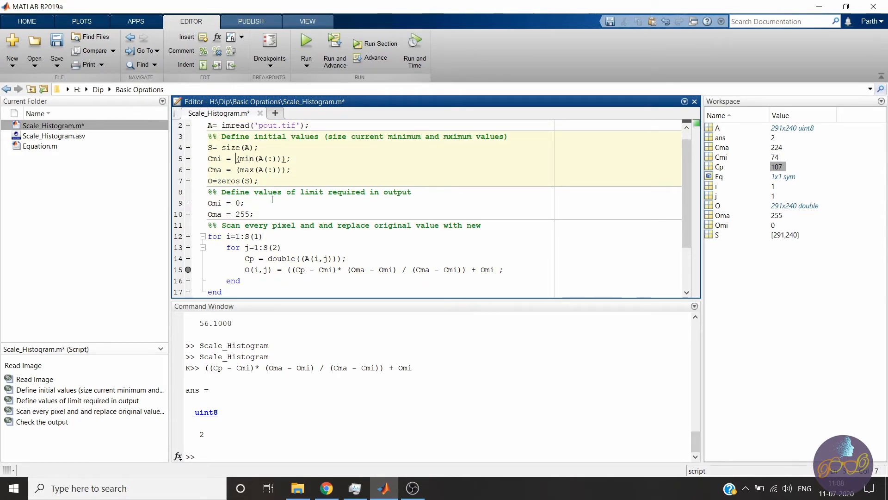
{"action": "type", "text": "double"}
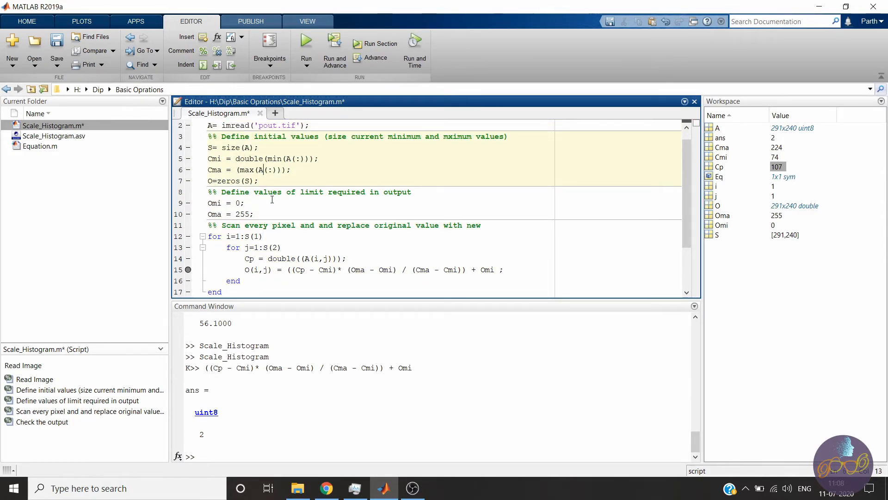
{"action": "type", "text": "double"}
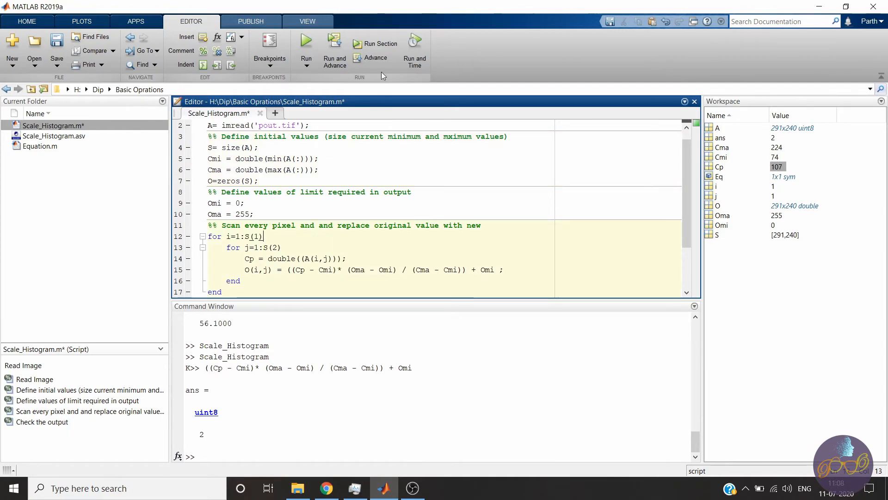
{"action": "left_click", "coordinate": [305, 41]}
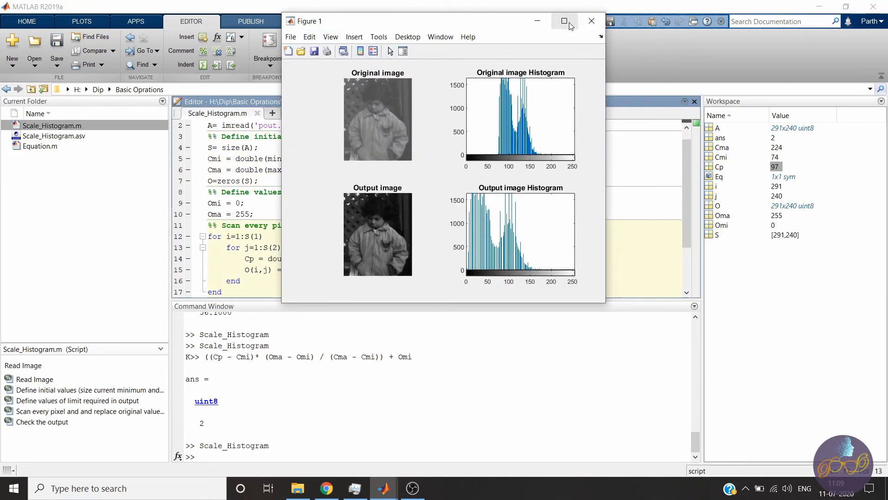
Maximize Figure 1 and place a data tip on the Output image Histogram.
{"action": "left_click", "coordinate": [565, 22]}
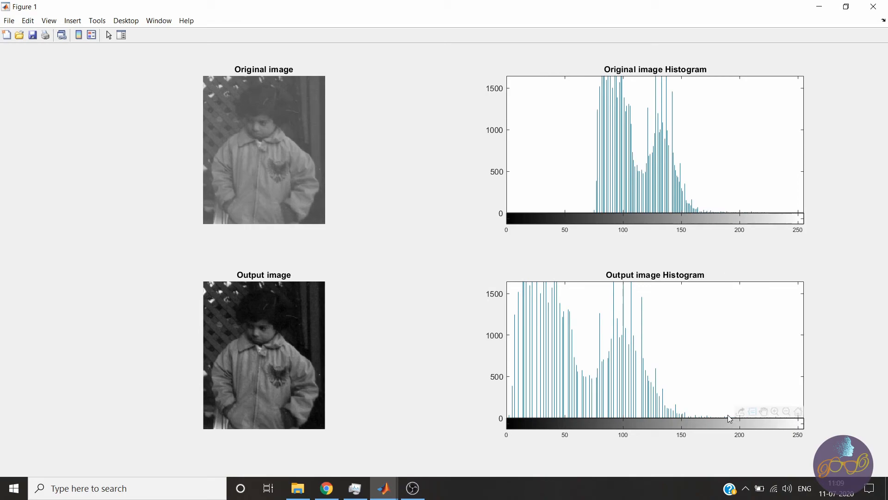
{"action": "left_click", "coordinate": [665, 406]}
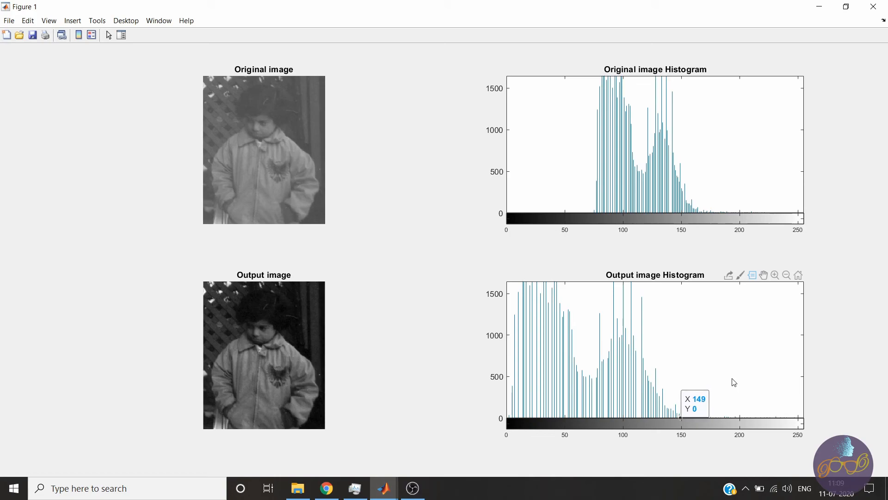
{"action": "mouse_move", "coordinate": [713, 404]}
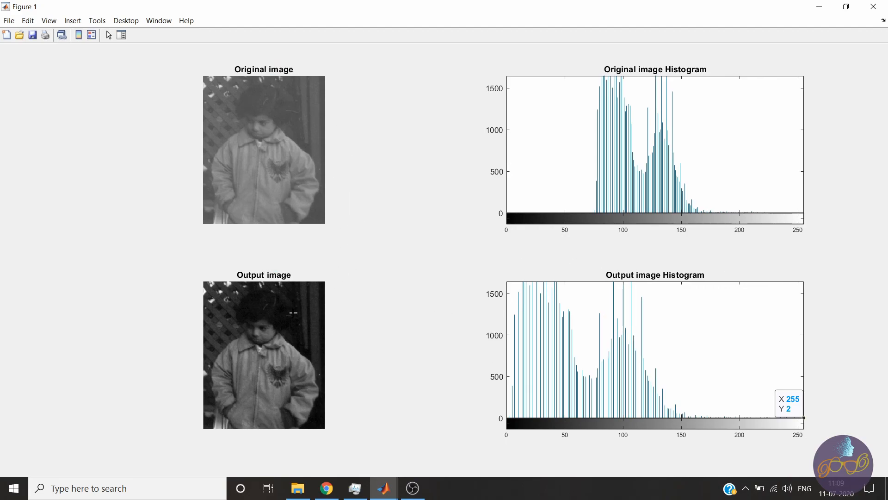
{"action": "mouse_move", "coordinate": [314, 311]}
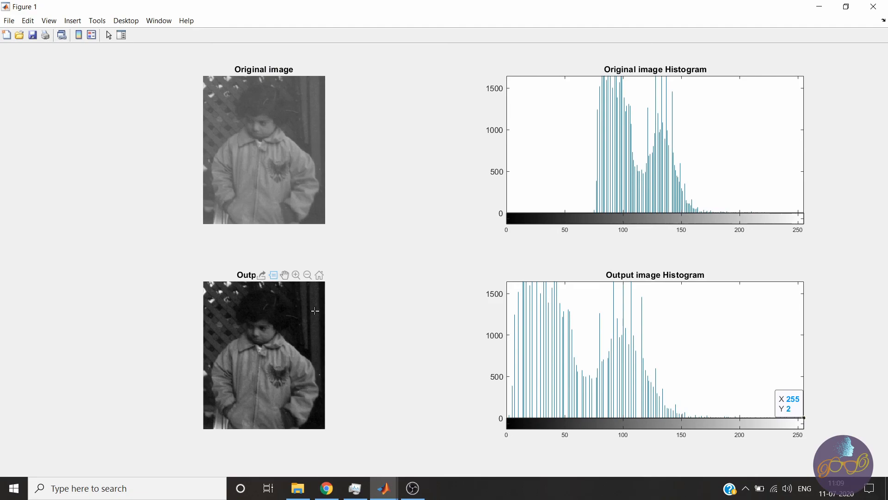
{"action": "mouse_move", "coordinate": [498, 378]}
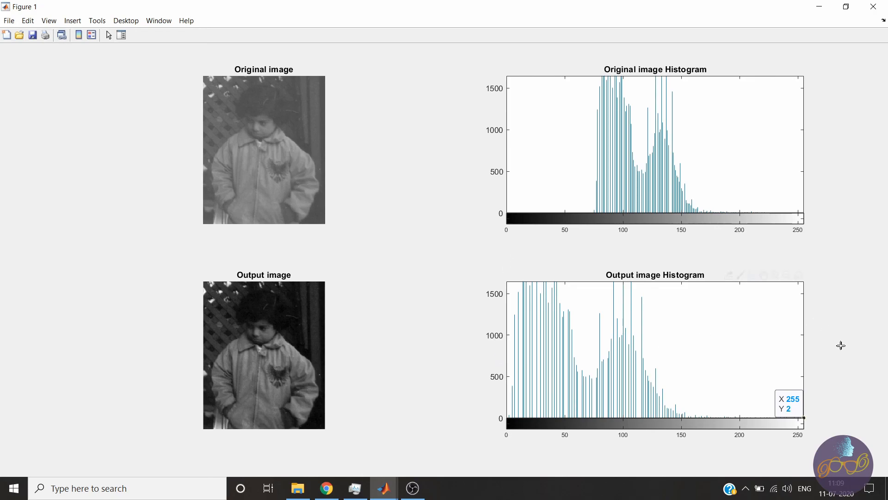
{"action": "mouse_move", "coordinate": [848, 383]}
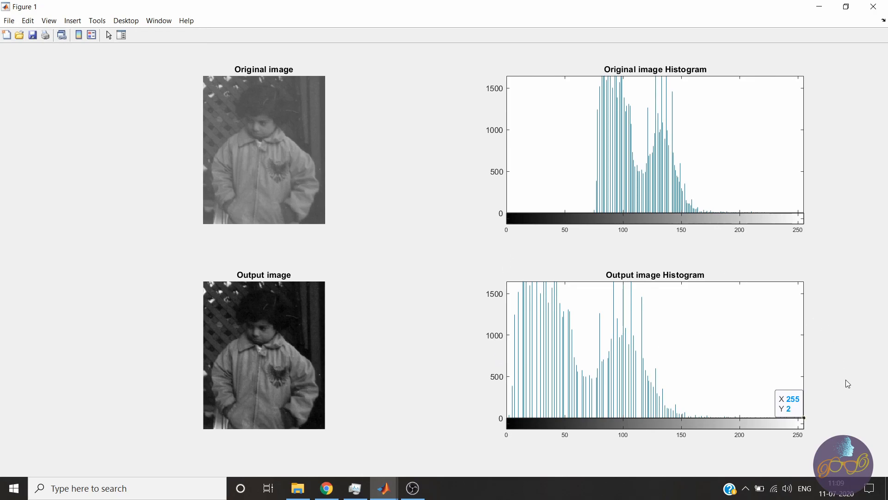